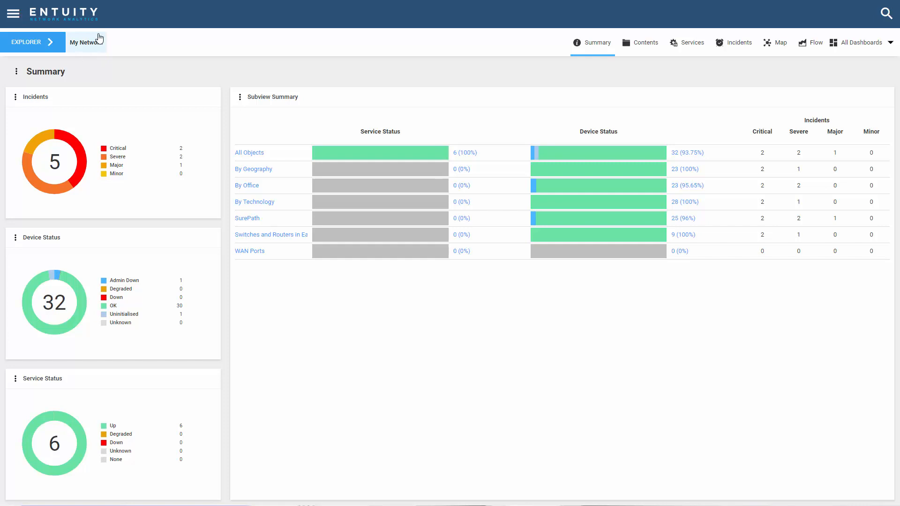
mouse_move(121, 48)
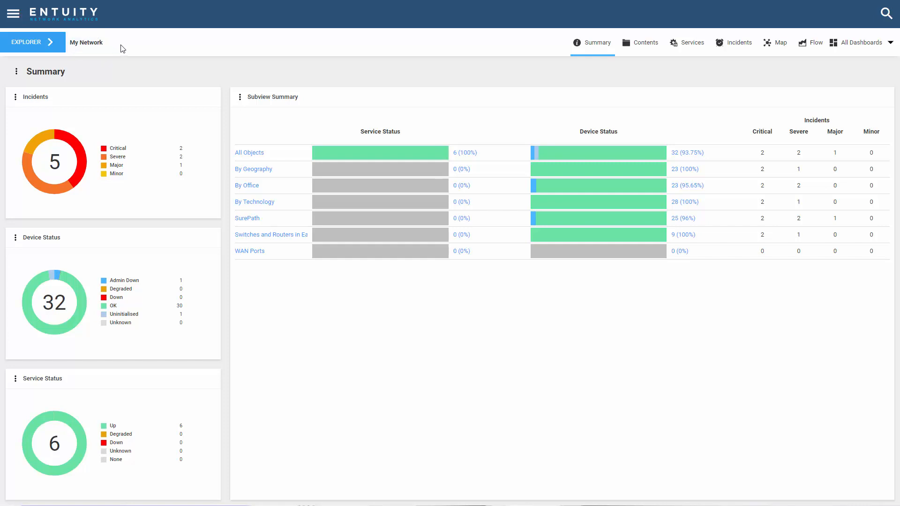
mouse_move(335, 148)
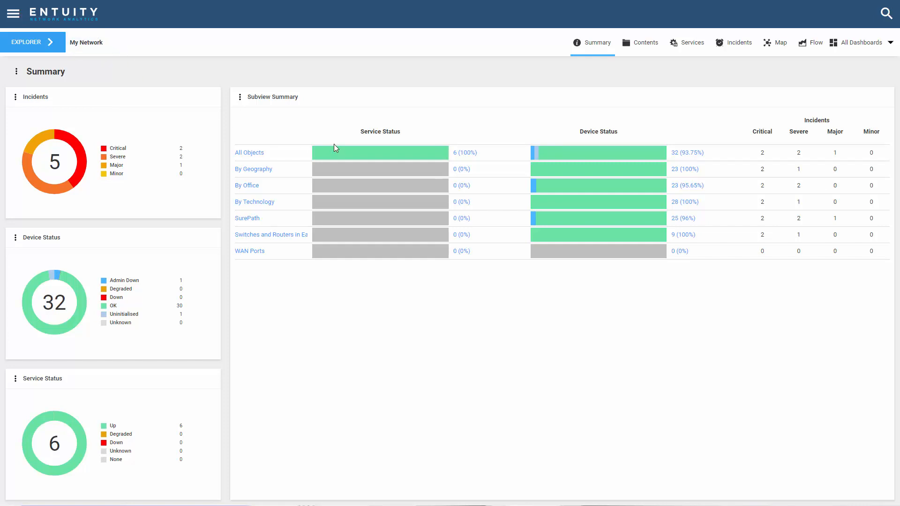
mouse_move(56, 54)
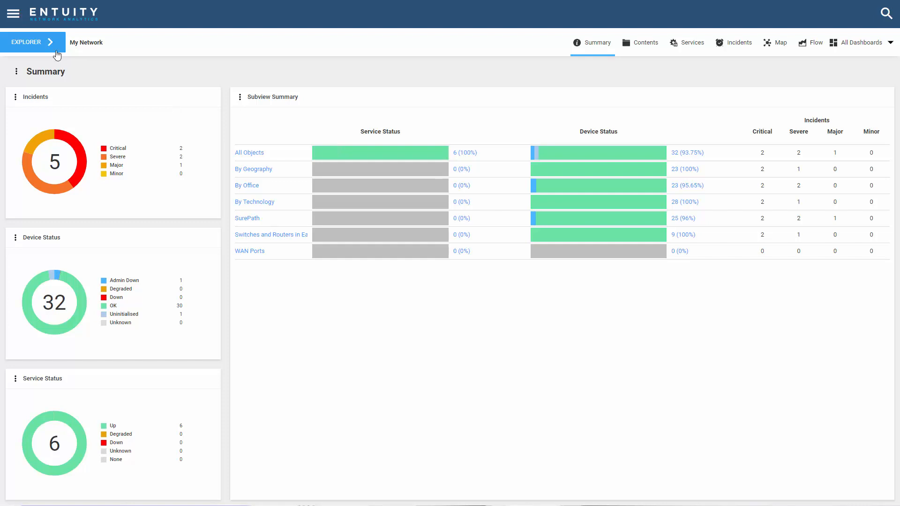
Go to the Dashboard Configuration page listing all existing dashboards
left_click(26, 42)
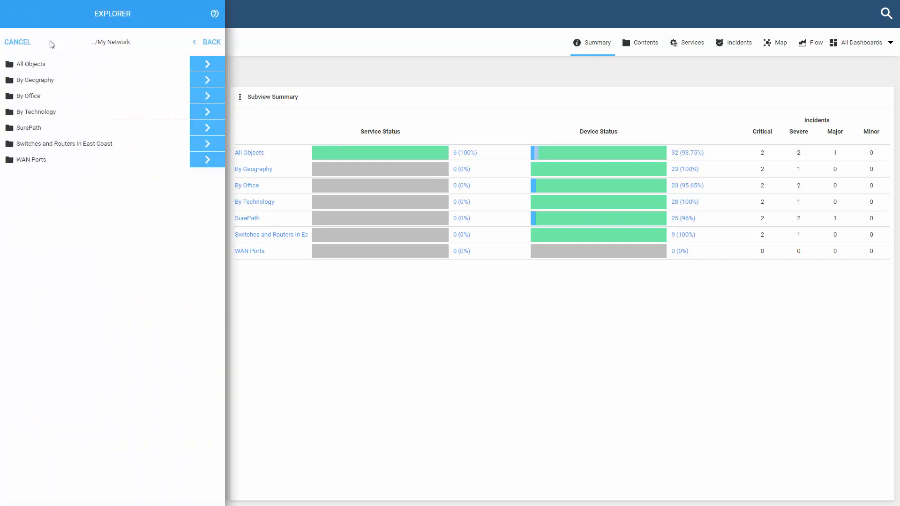
left_click(16, 42)
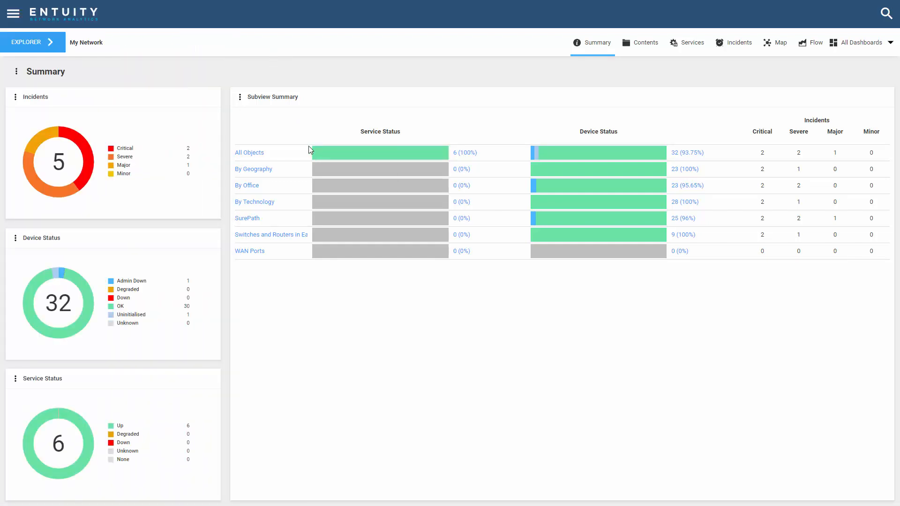
mouse_move(165, 43)
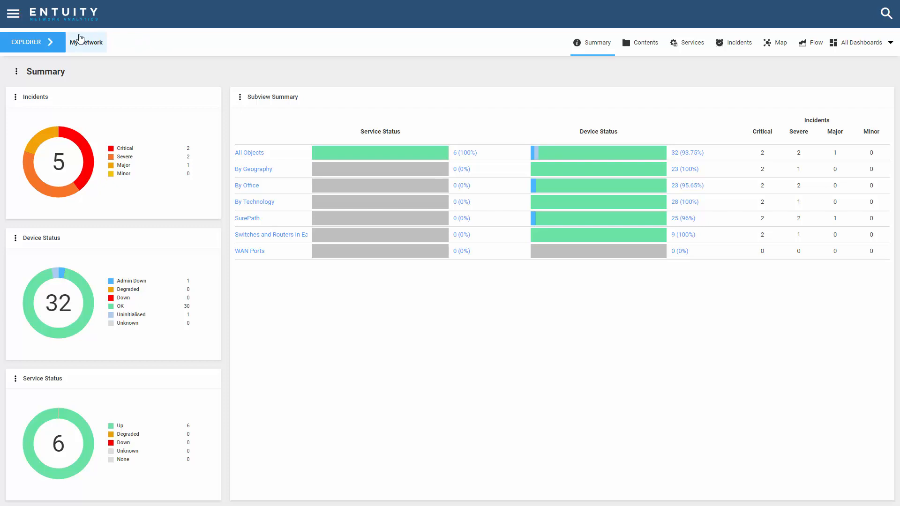
mouse_move(87, 49)
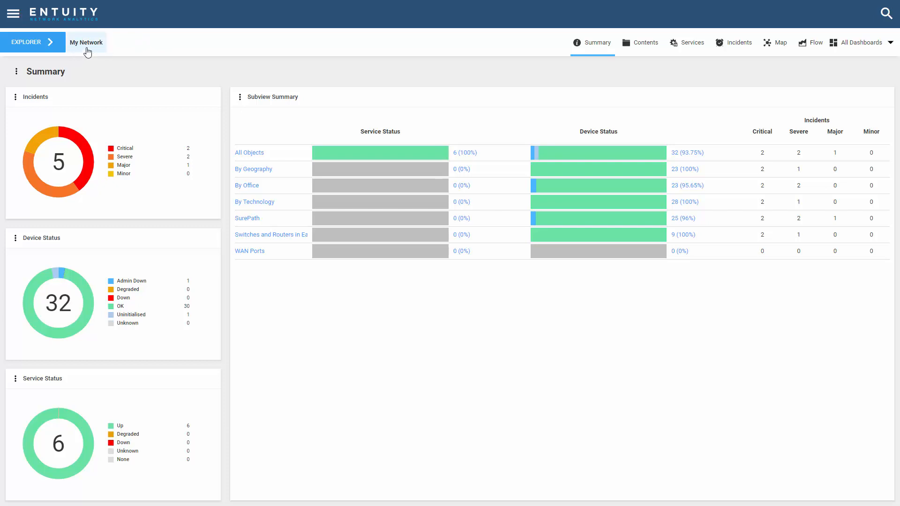
mouse_move(330, 46)
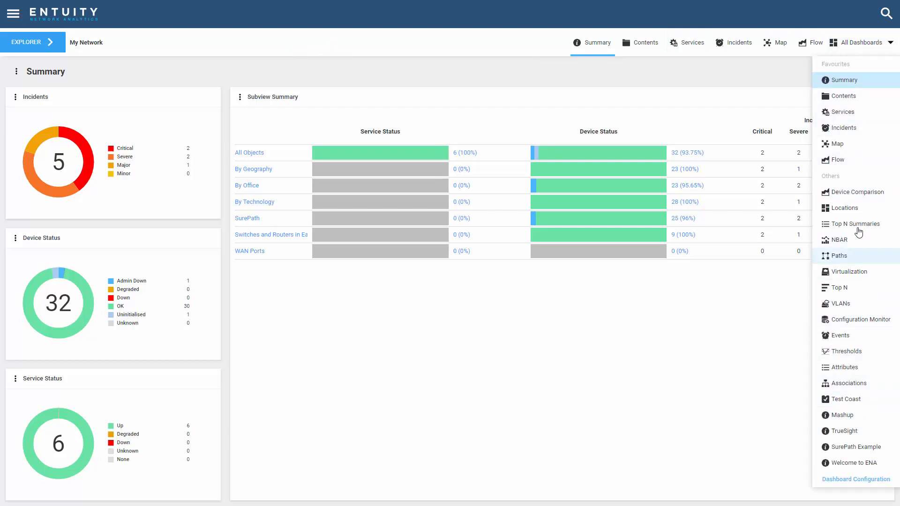
mouse_move(855, 191)
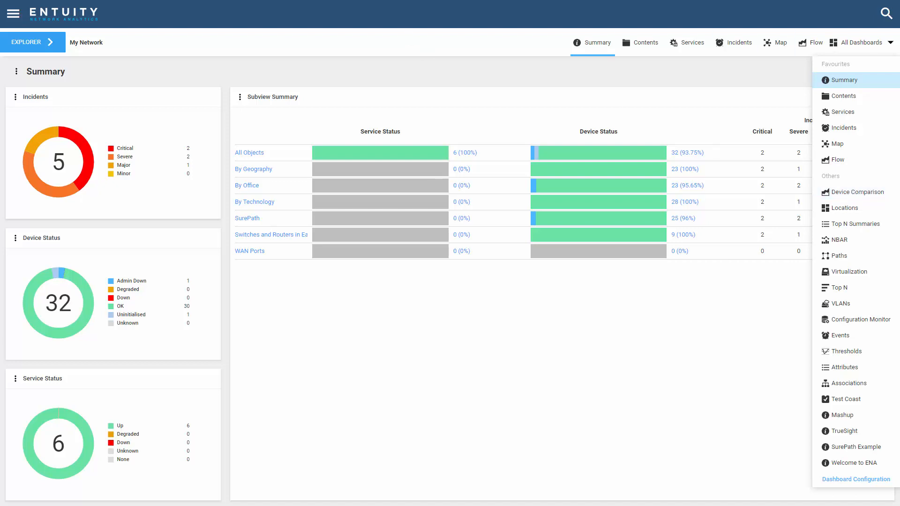
mouse_move(855, 479)
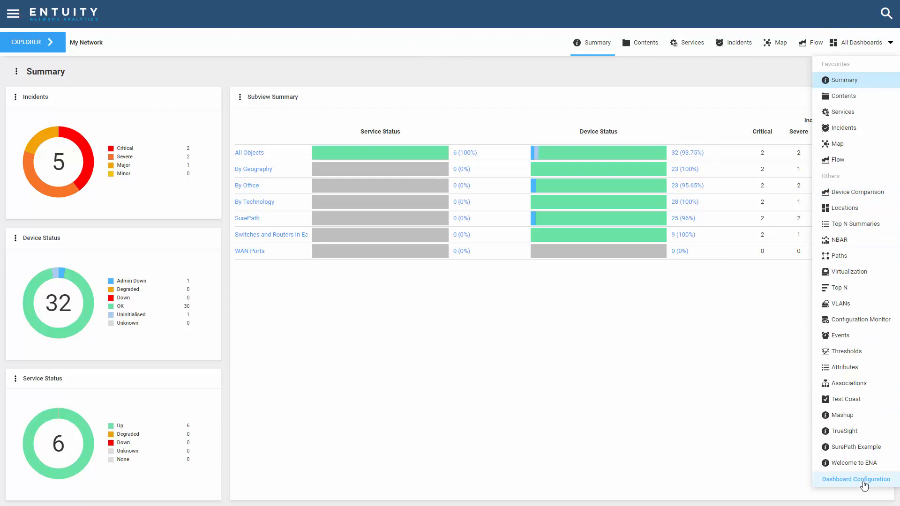
left_click(855, 479)
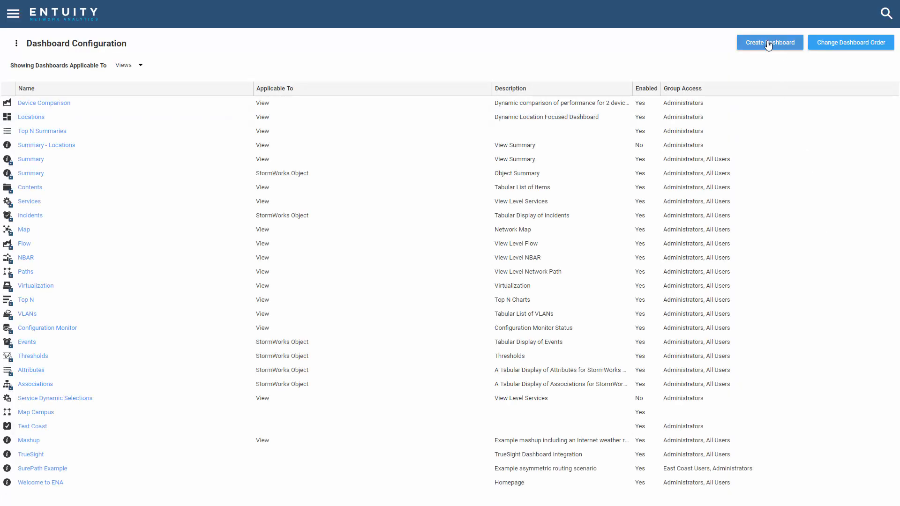
Create a new dashboard and name it New York
left_click(768, 42)
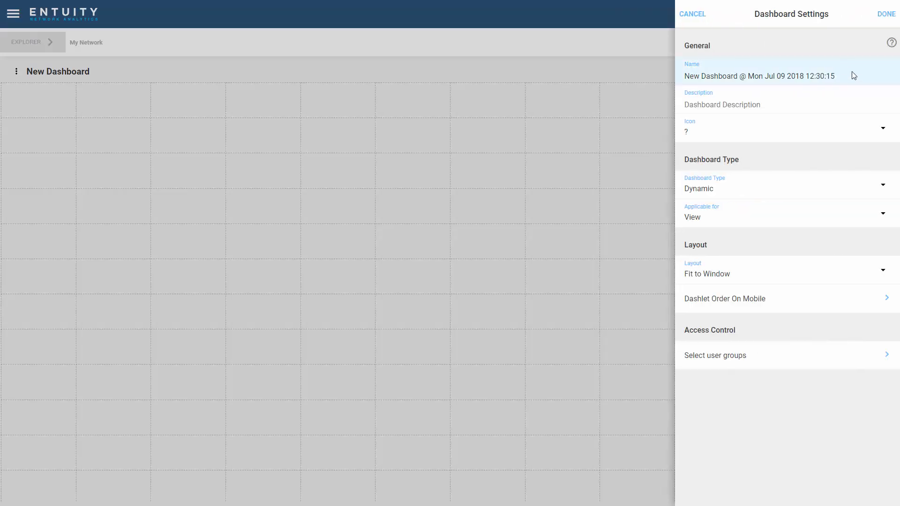
triple_click(757, 76)
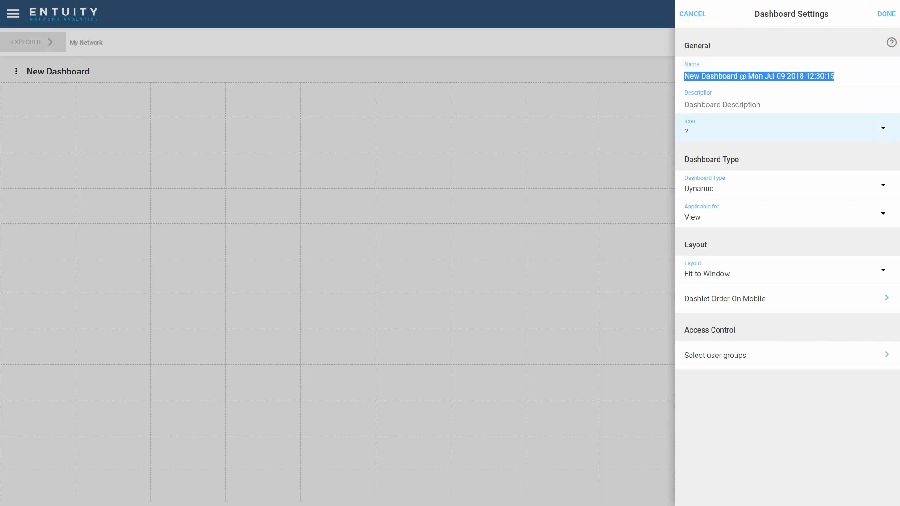
type("New York")
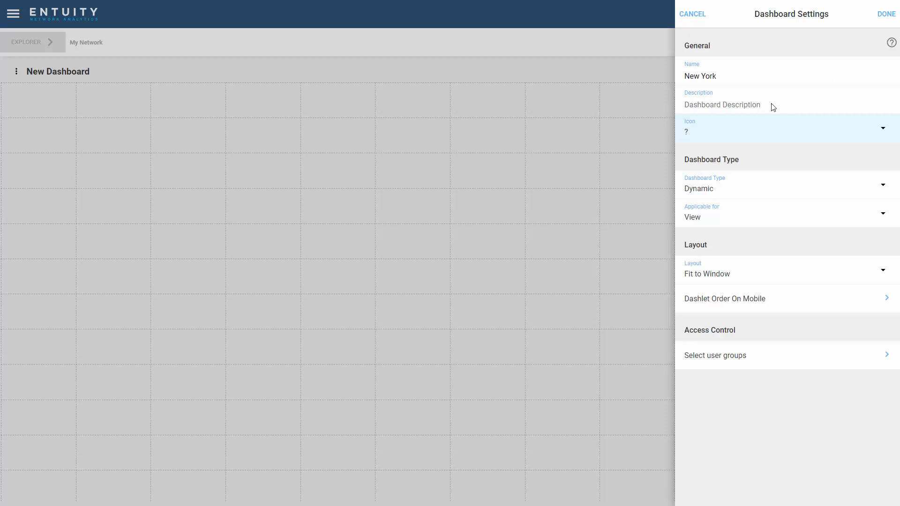
mouse_move(733, 131)
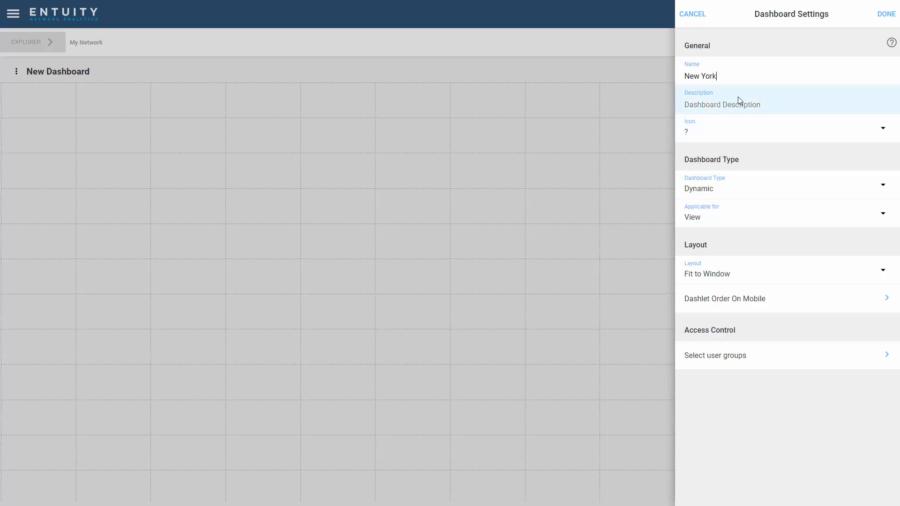
mouse_move(743, 210)
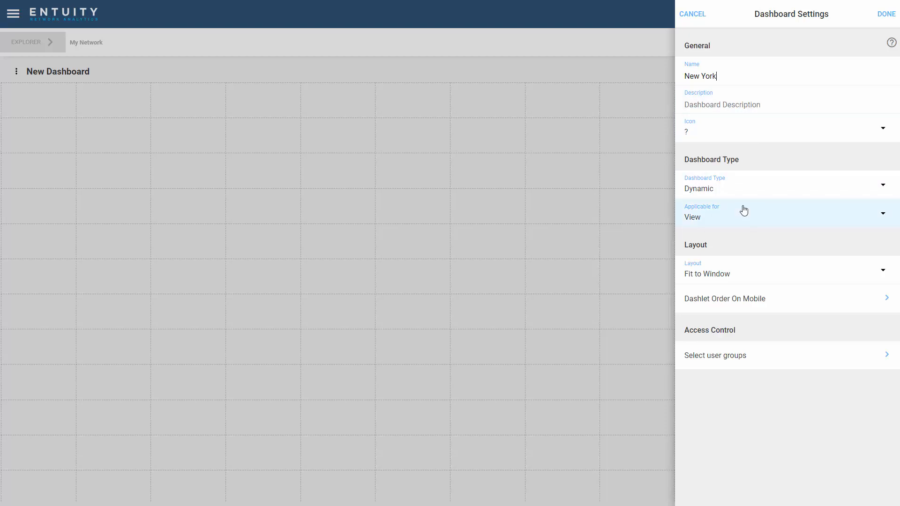
mouse_move(738, 190)
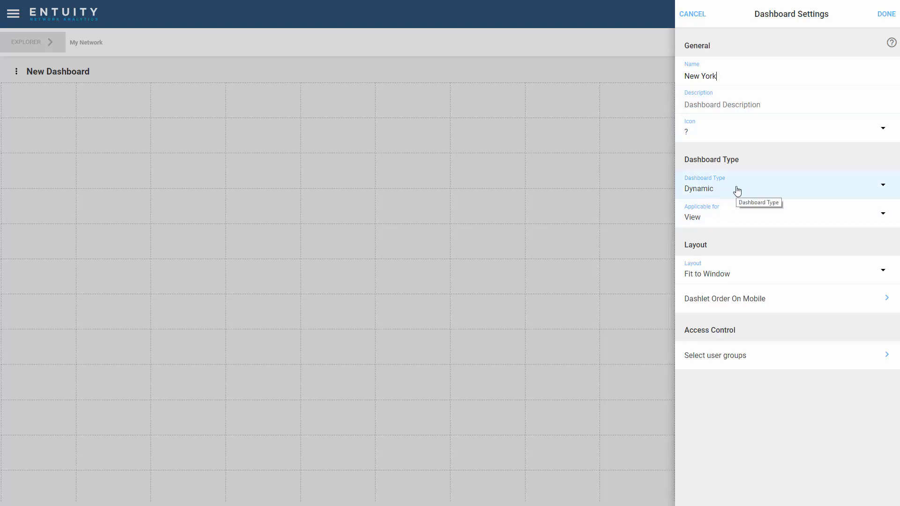
Make the dashboard Static and grant the Administrators group access
left_click(883, 185)
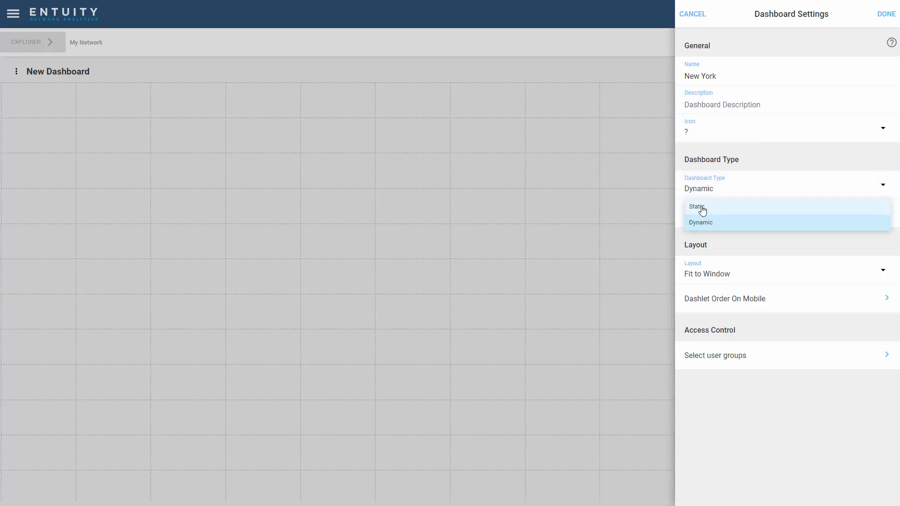
left_click(697, 206)
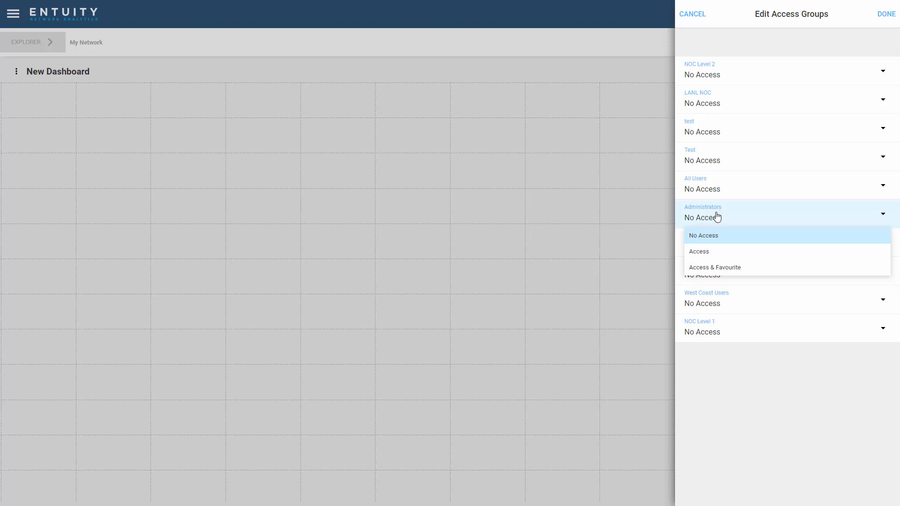
left_click(699, 251)
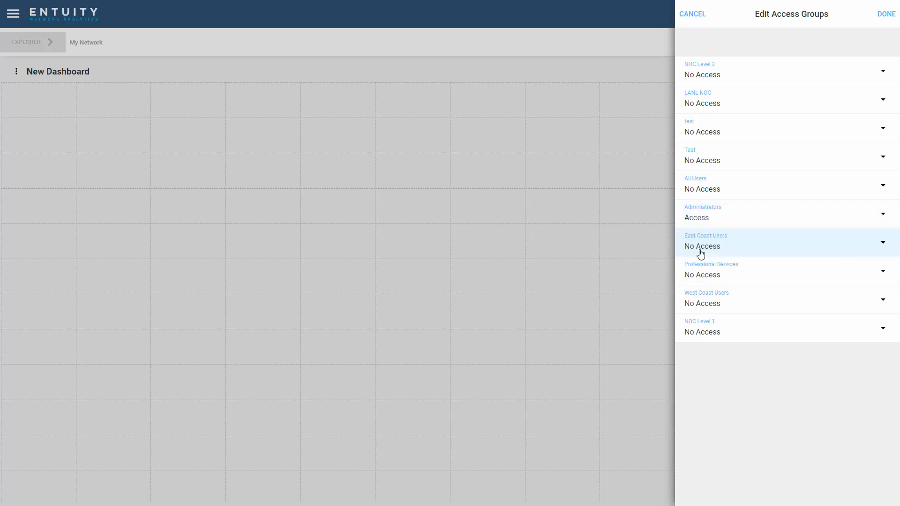
left_click(886, 14)
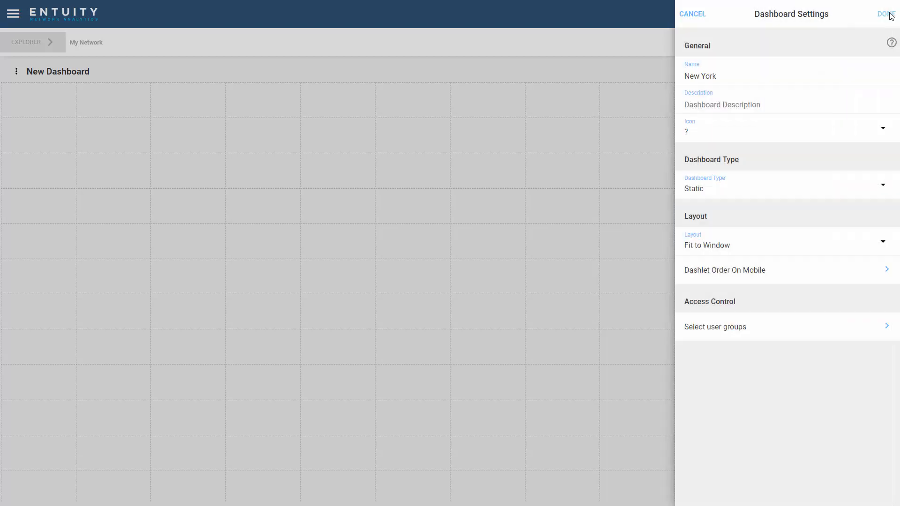
Apply the settings so the empty New York dashboard opens in the editor
left_click(886, 14)
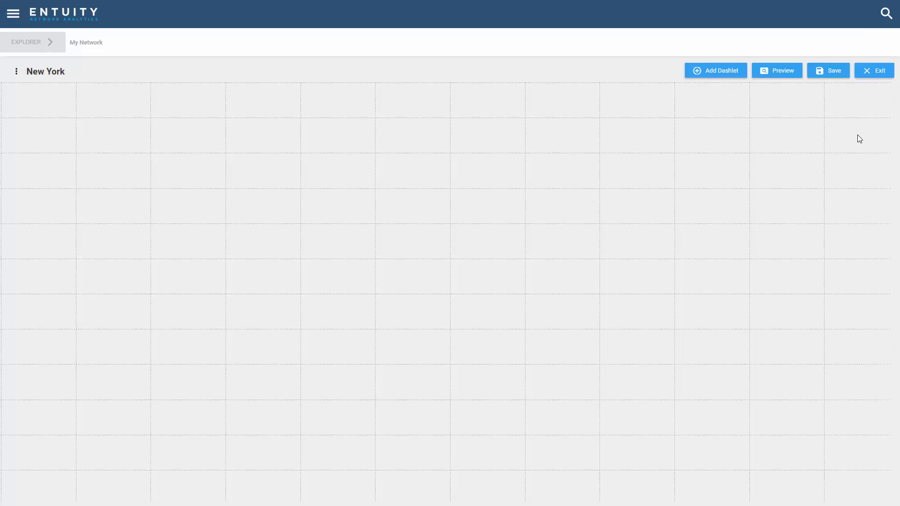
mouse_move(456, 335)
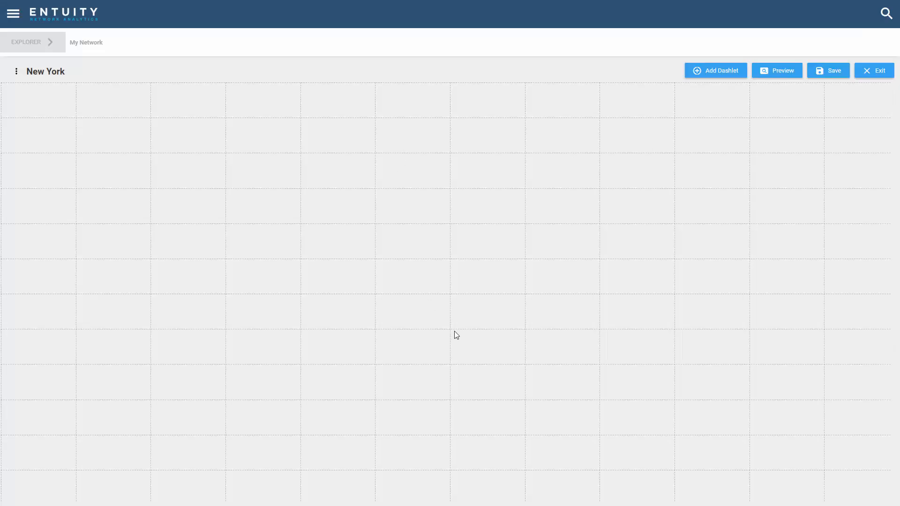
mouse_move(362, 215)
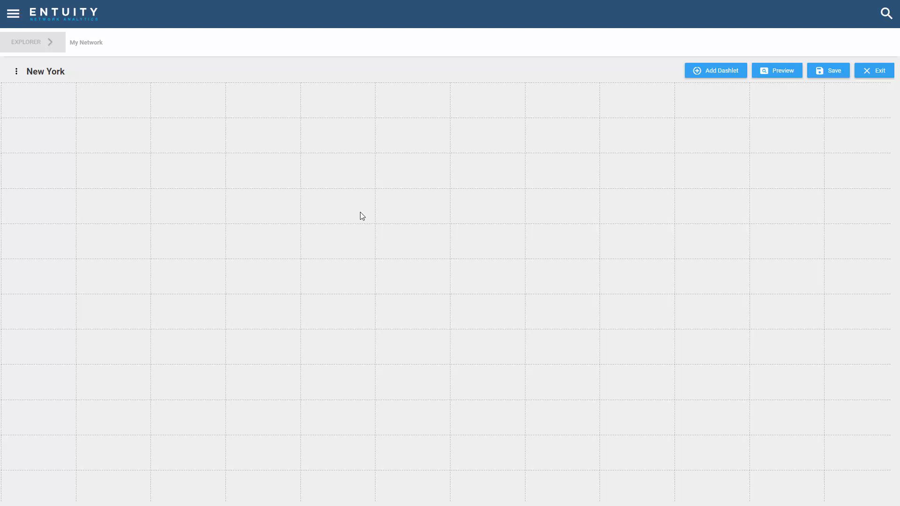
mouse_move(42, 82)
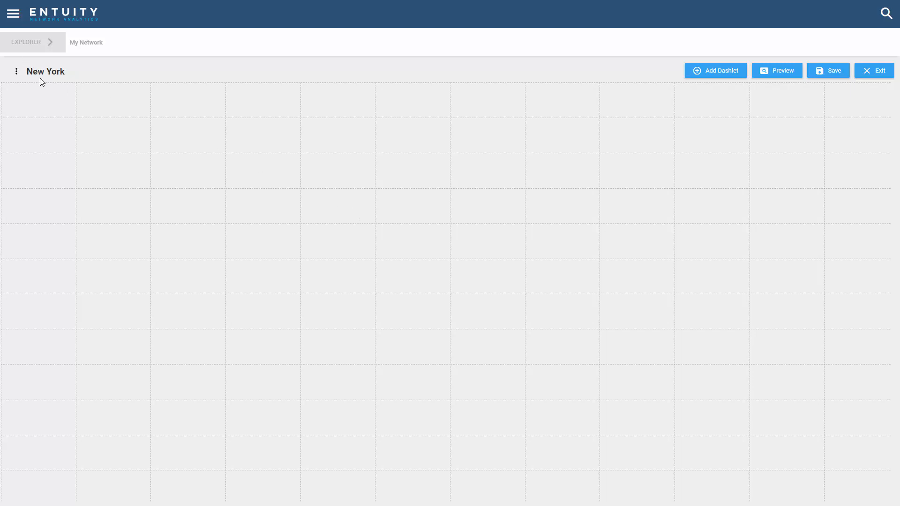
mouse_move(510, 159)
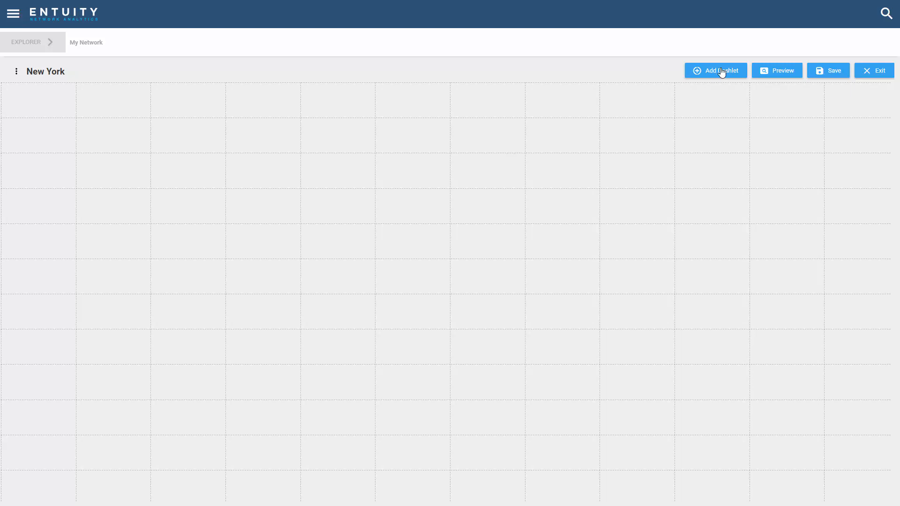
Add an Incidents List dashlet with its source set to Fixed Object
left_click(715, 70)
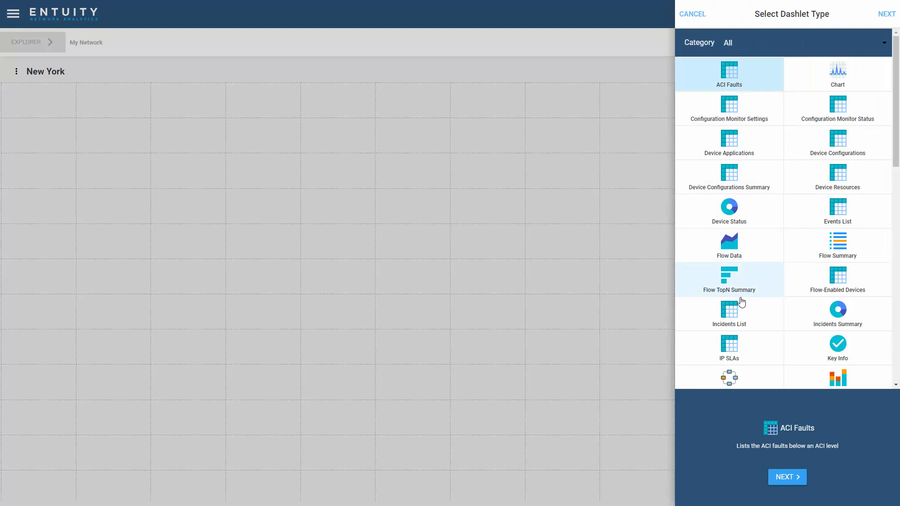
left_click(728, 313)
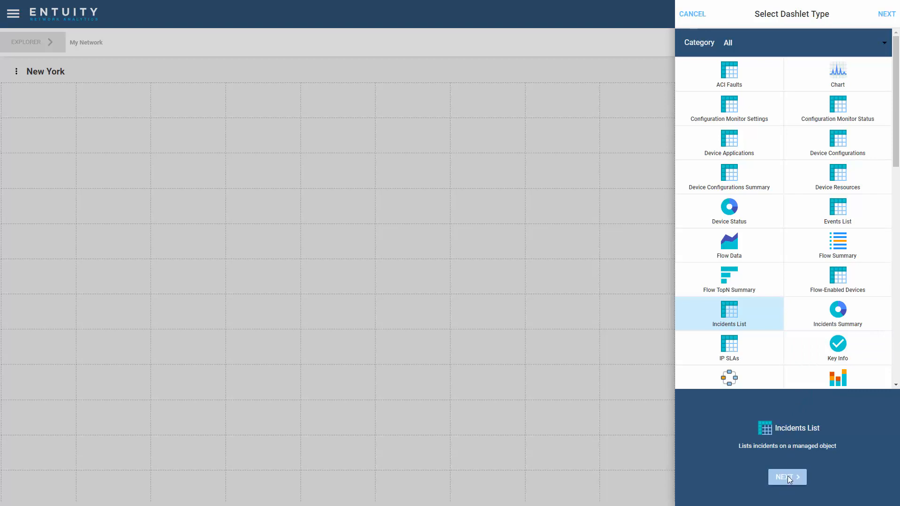
left_click(787, 478)
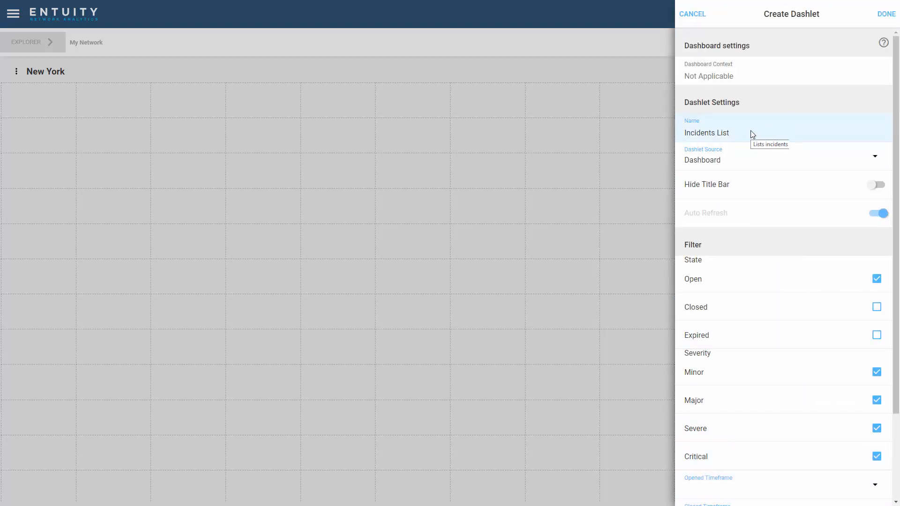
mouse_move(737, 160)
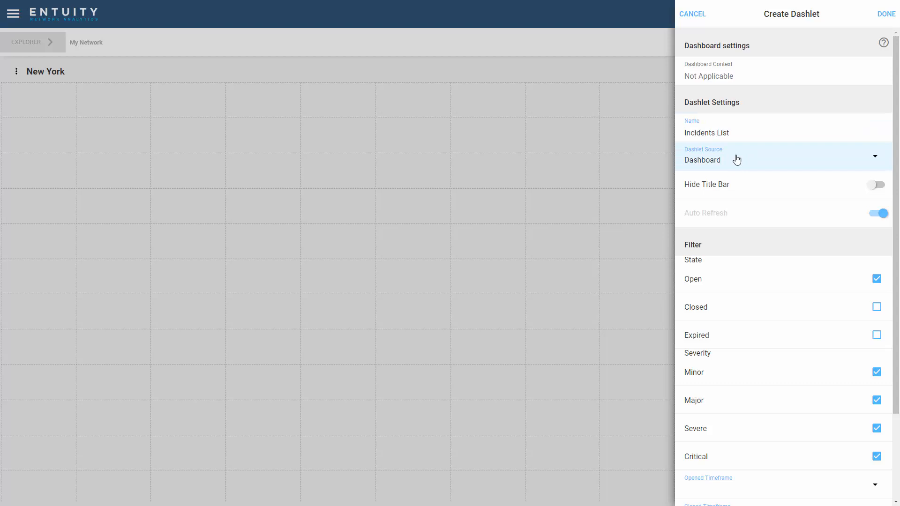
mouse_move(753, 163)
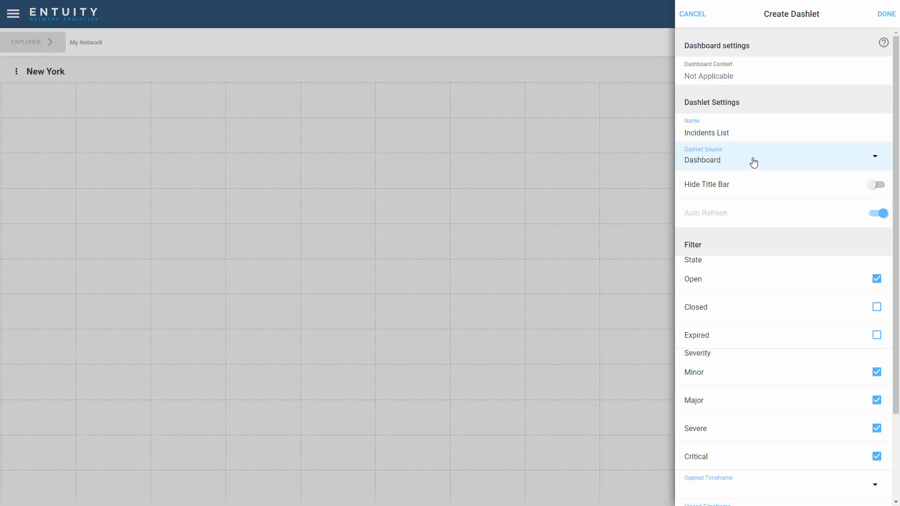
left_click(781, 159)
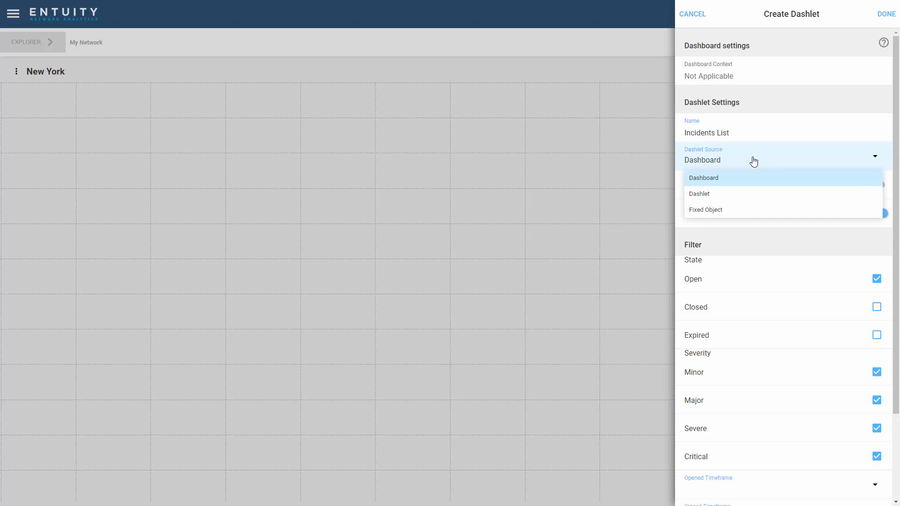
left_click(705, 209)
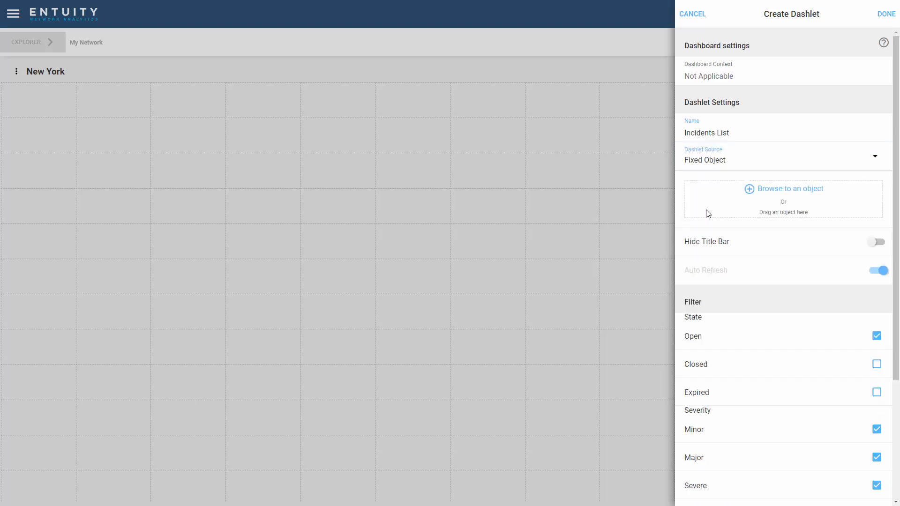
mouse_move(803, 197)
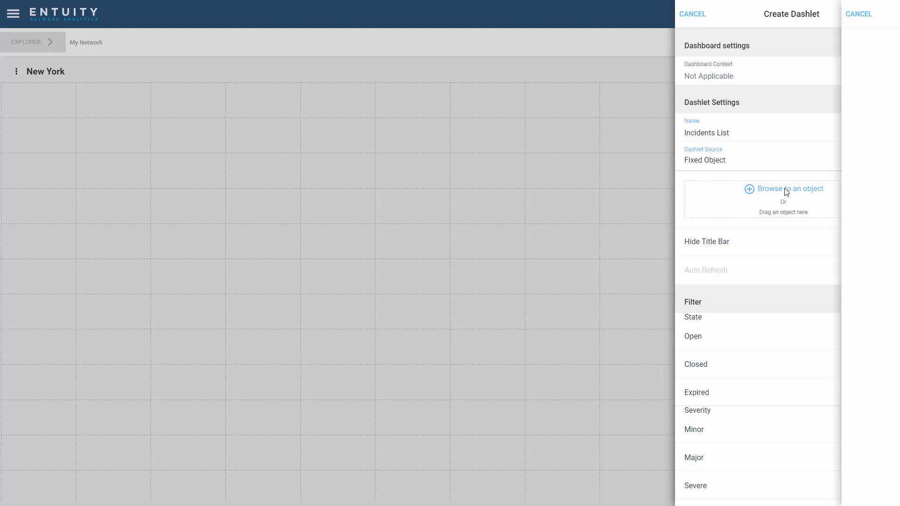
Browse to New York Headquarters under By Office as the dashlet's fixed object
left_click(788, 188)
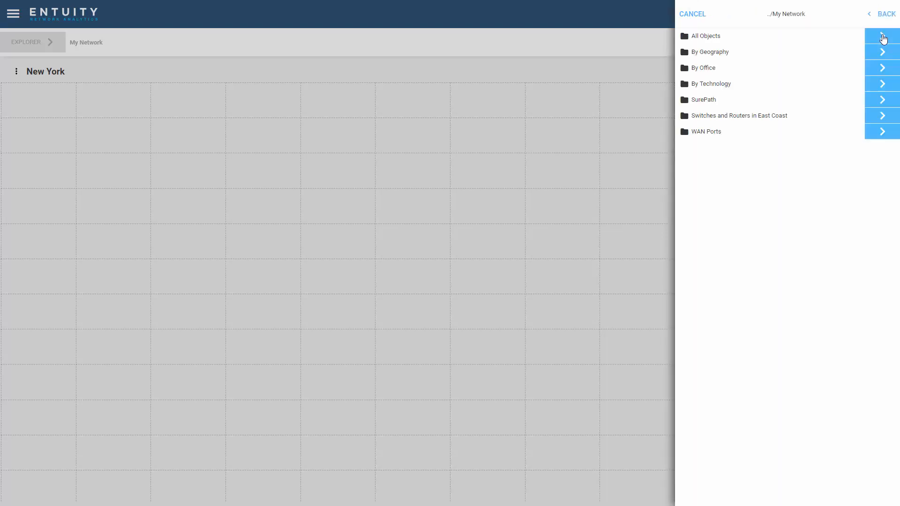
mouse_move(839, 52)
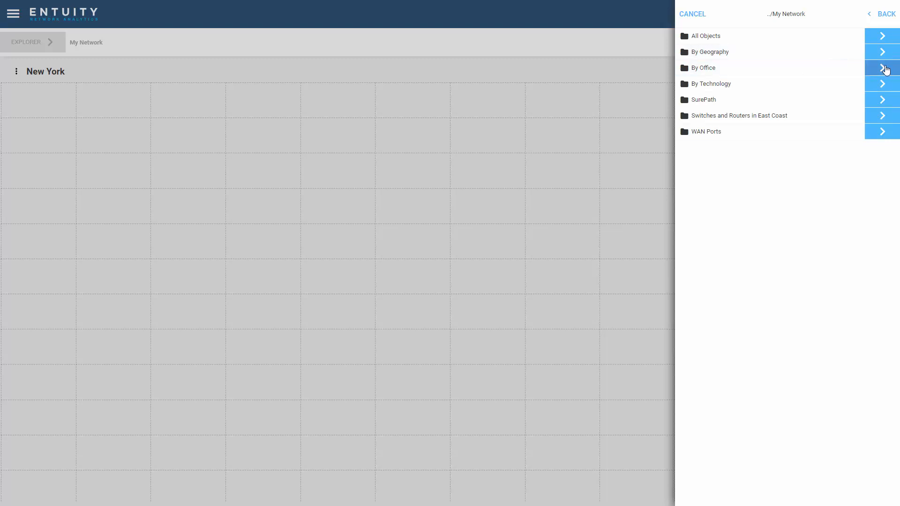
left_click(882, 67)
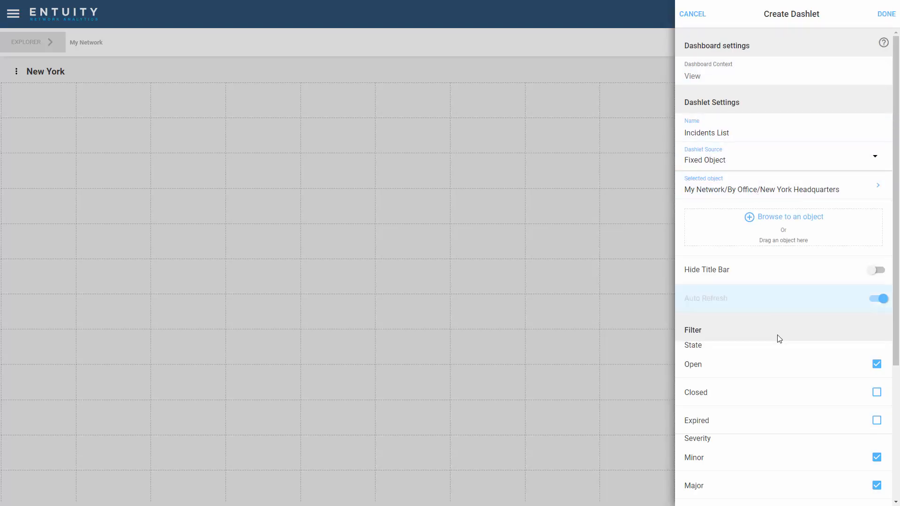
scroll("down", 3)
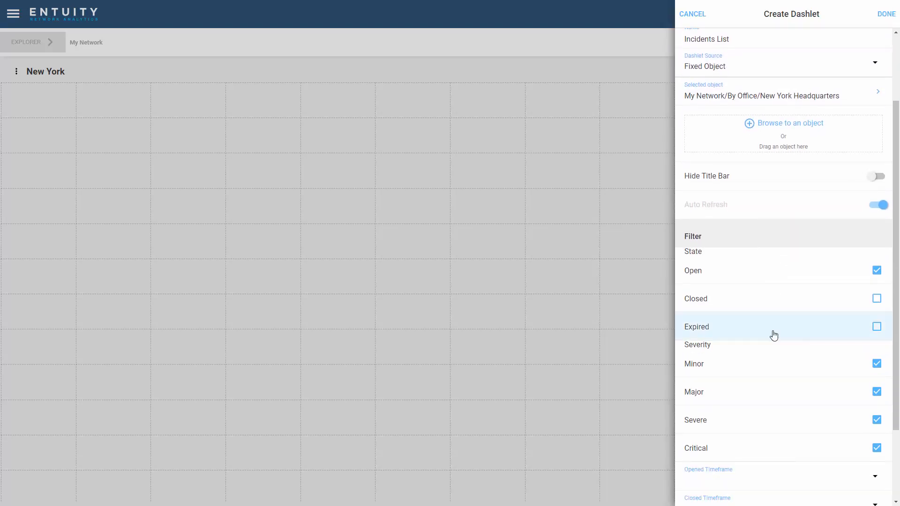
scroll("down", 3)
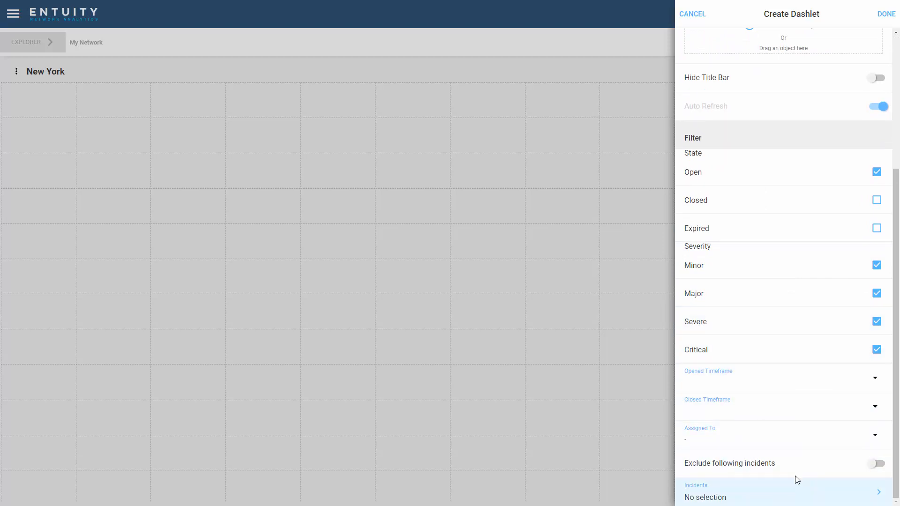
scroll("up", 3)
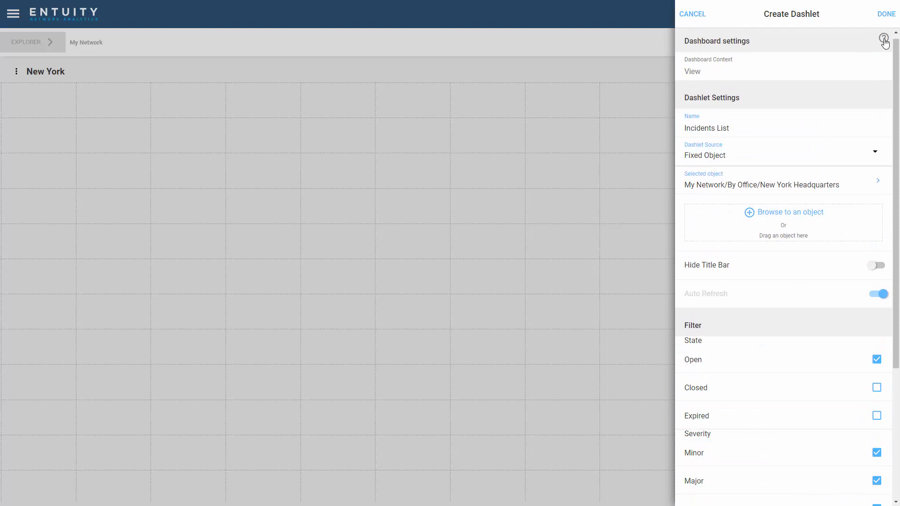
mouse_move(884, 40)
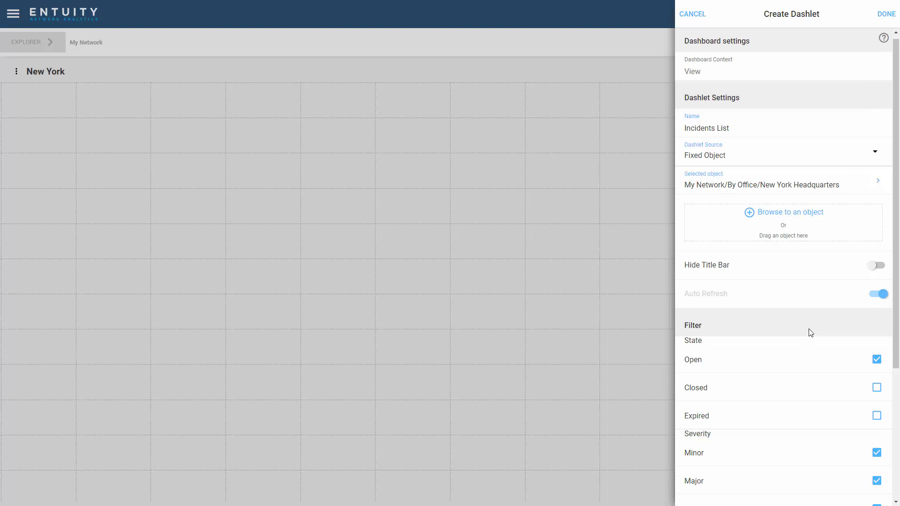
mouse_move(805, 329)
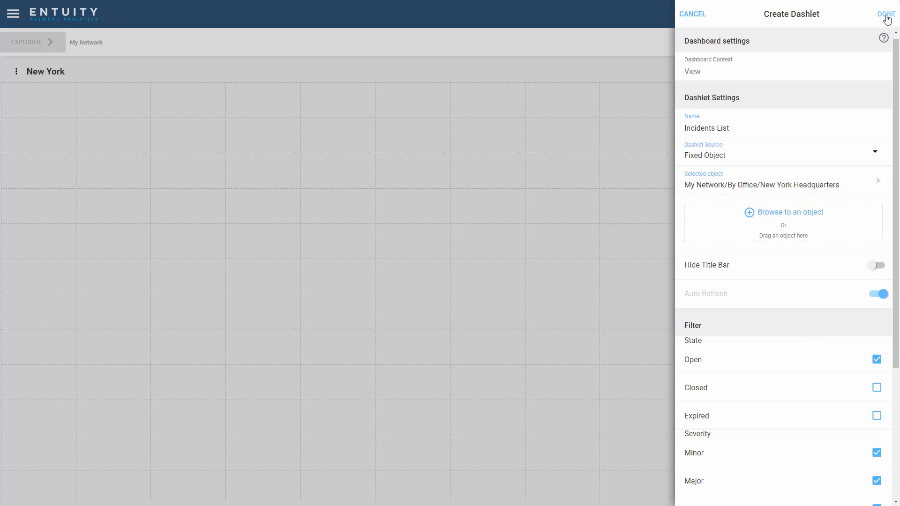
Finish the Incidents List dashlet so it appears on the New York dashboard
left_click(886, 14)
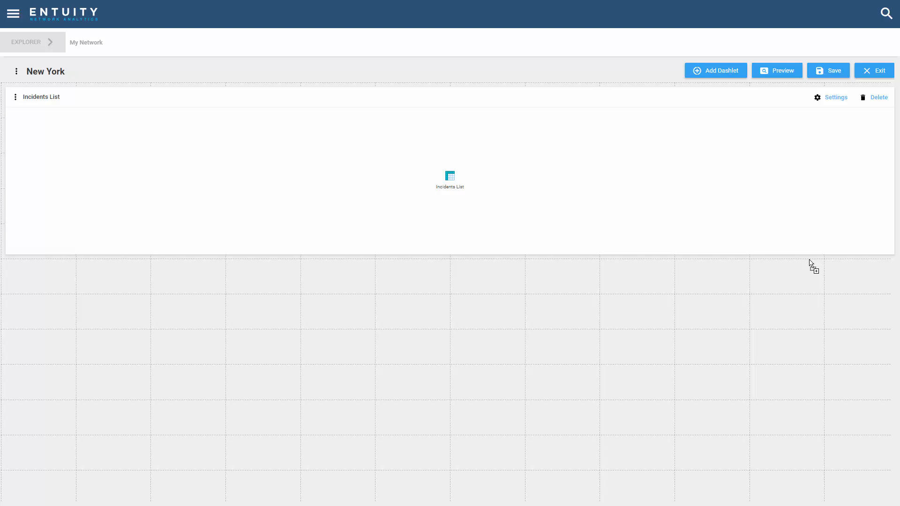
mouse_move(811, 356)
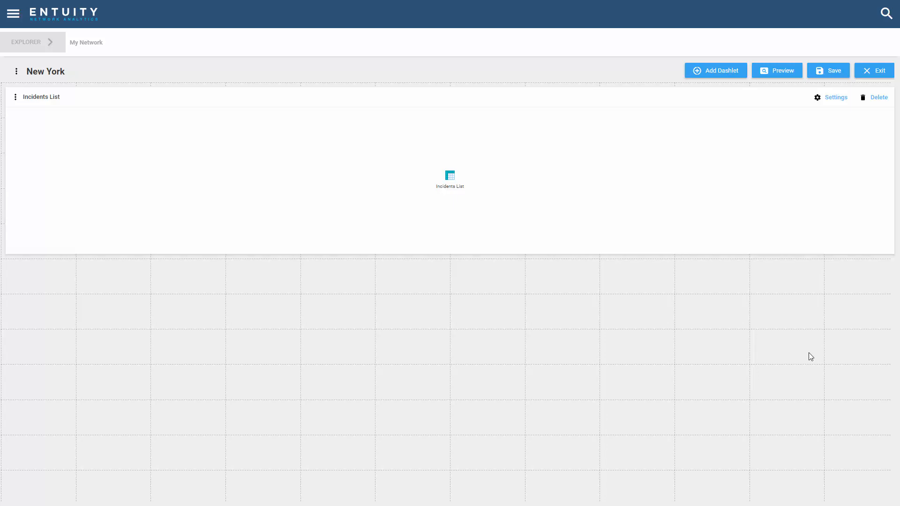
mouse_move(801, 335)
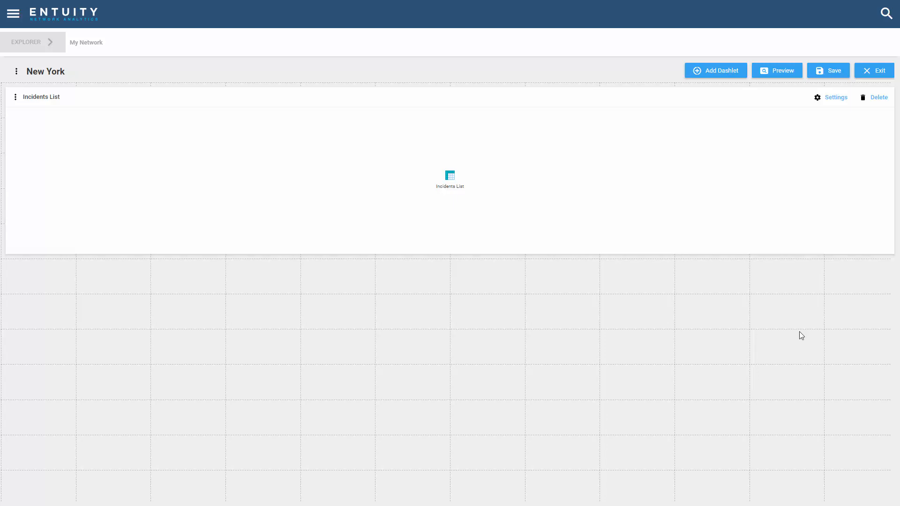
Add a Map dashlet with its source set to Fixed Object
left_click(715, 70)
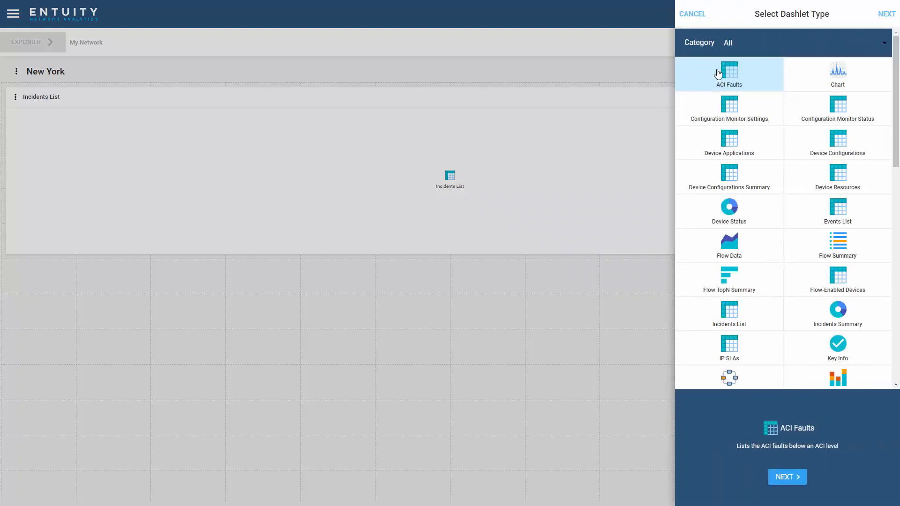
scroll("down", 3)
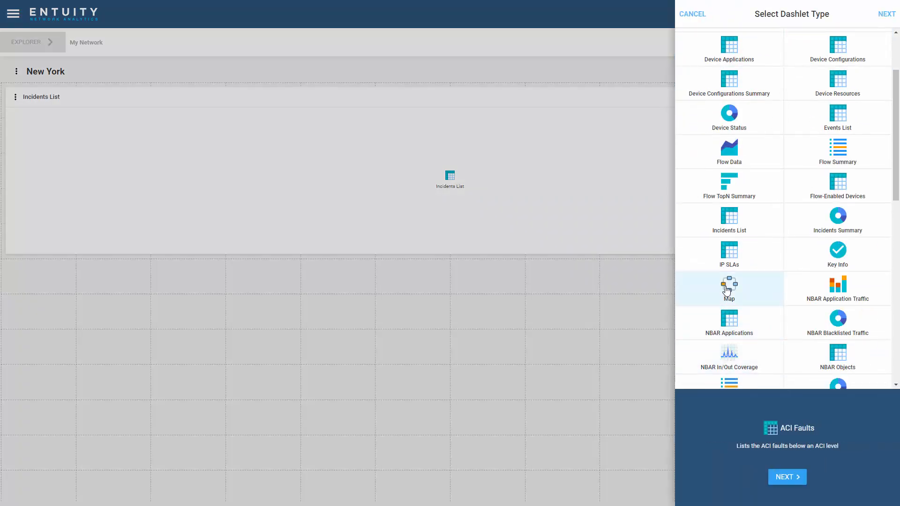
left_click(728, 288)
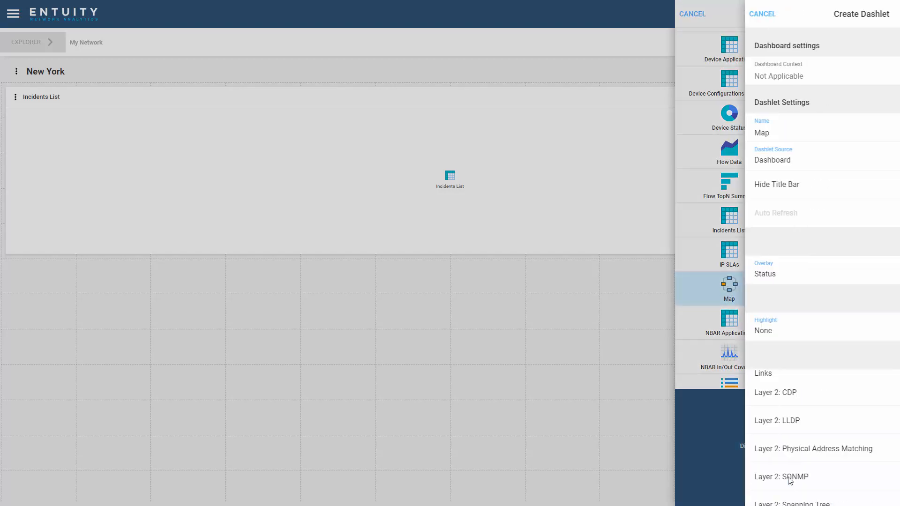
left_click(727, 287)
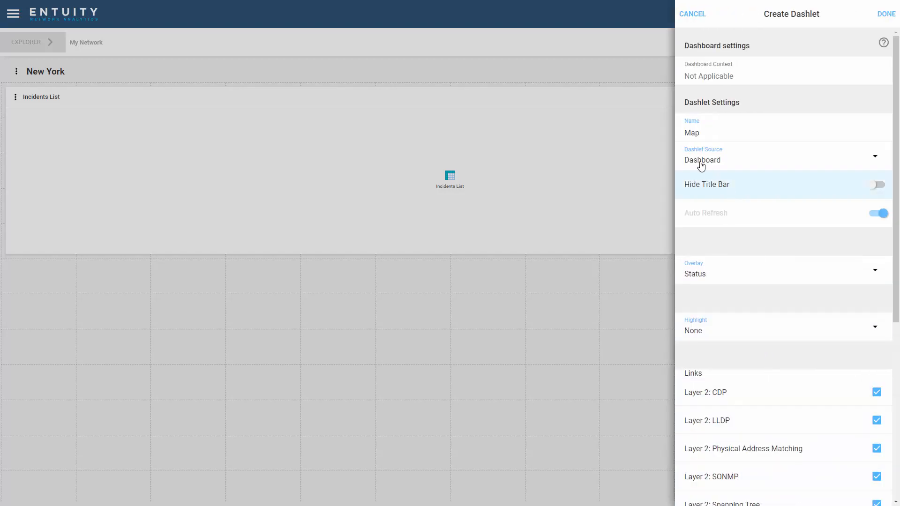
left_click(781, 159)
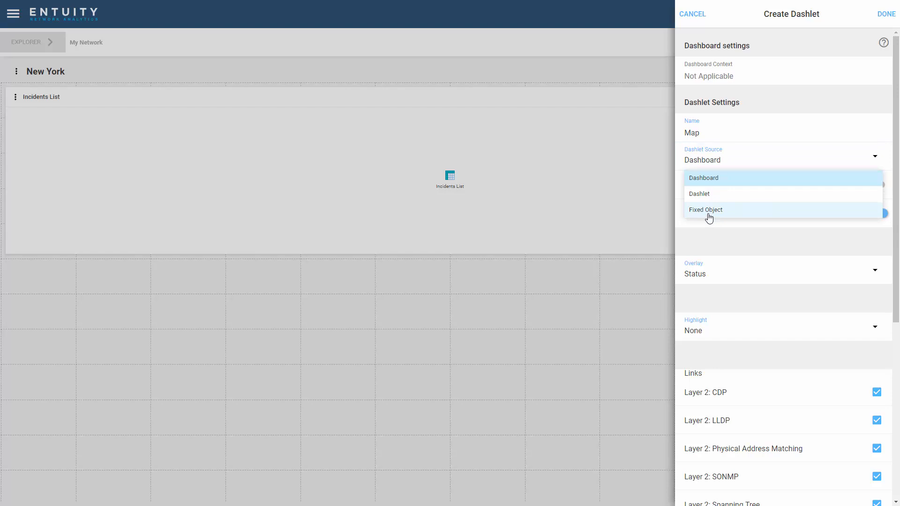
left_click(705, 209)
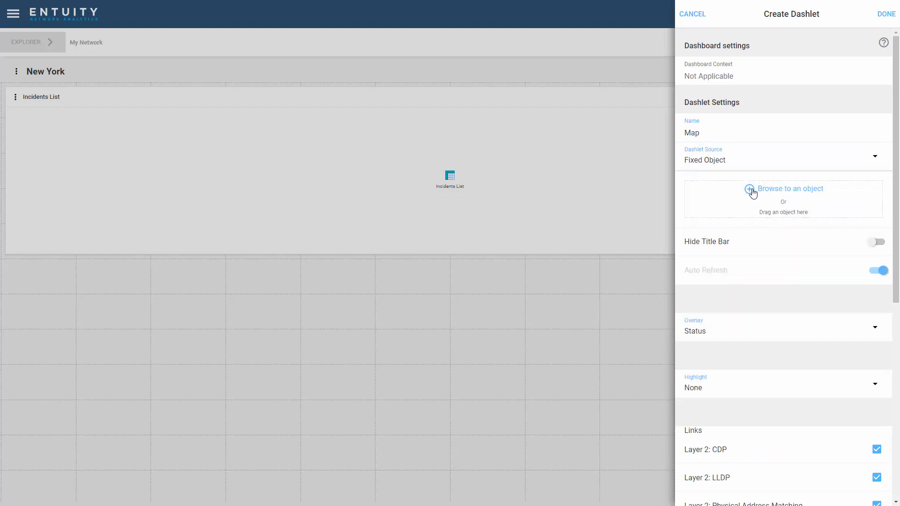
mouse_move(807, 193)
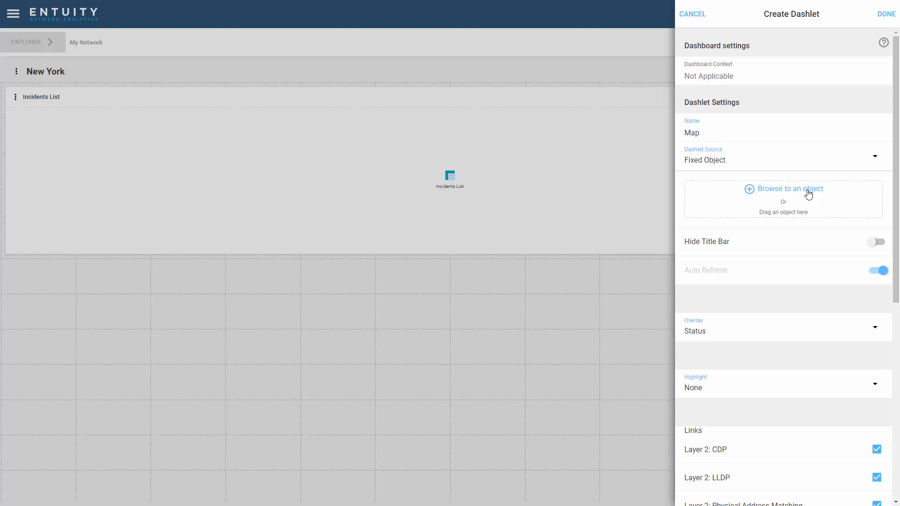
mouse_move(763, 218)
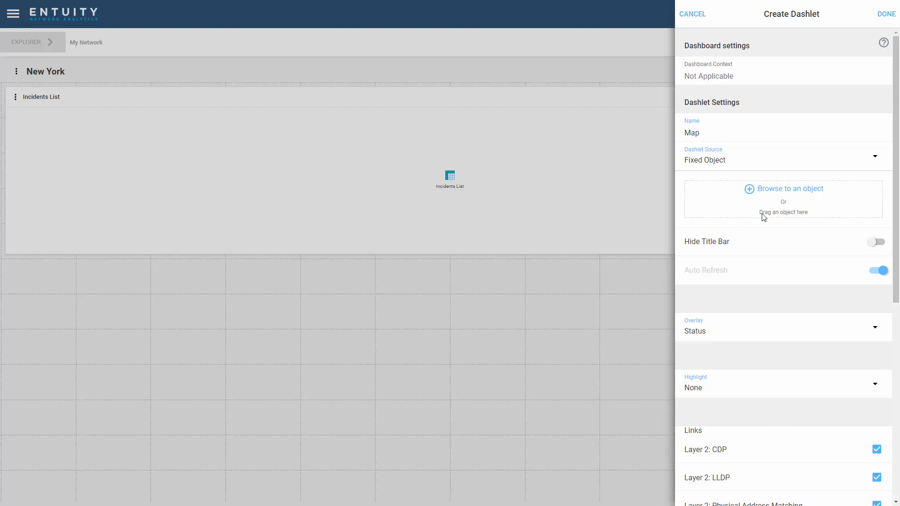
mouse_move(806, 216)
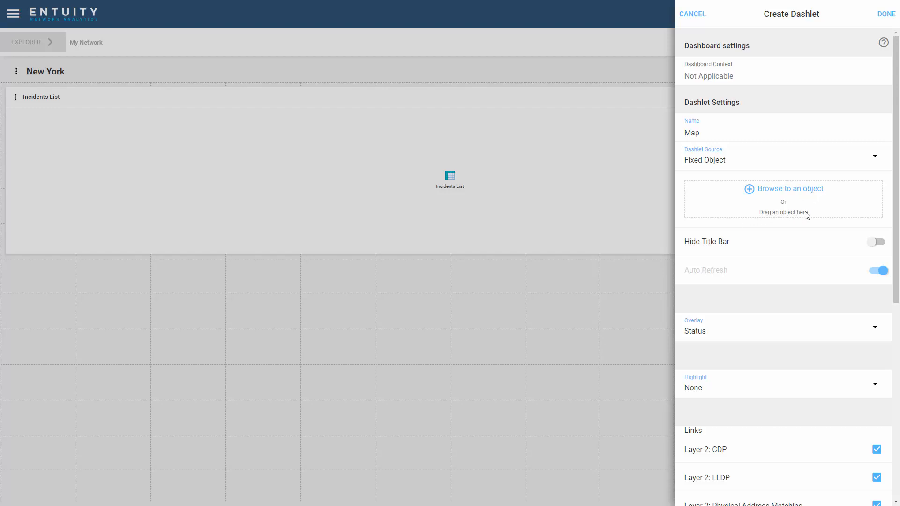
mouse_move(771, 193)
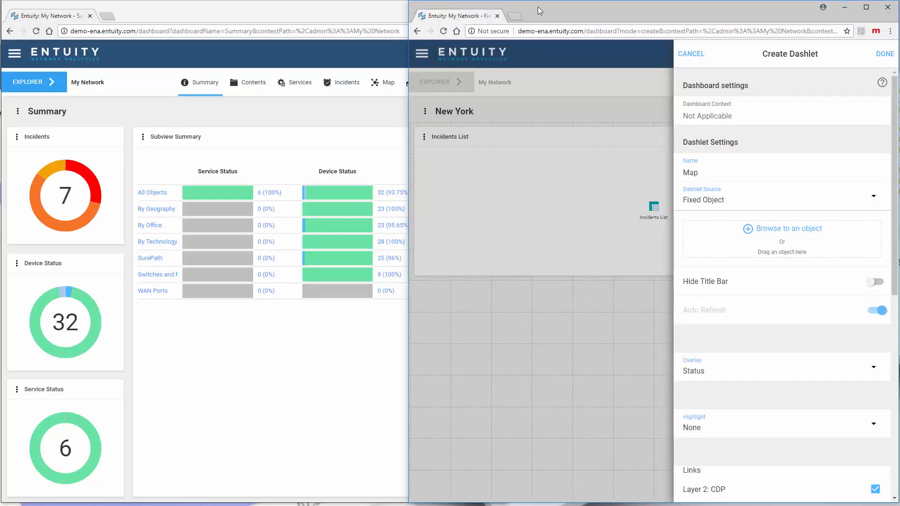
mouse_move(594, 16)
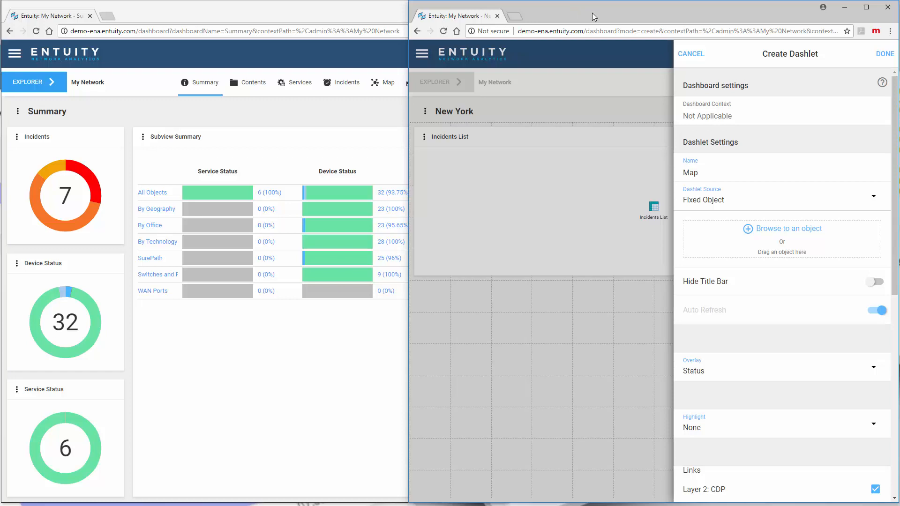
mouse_move(303, 20)
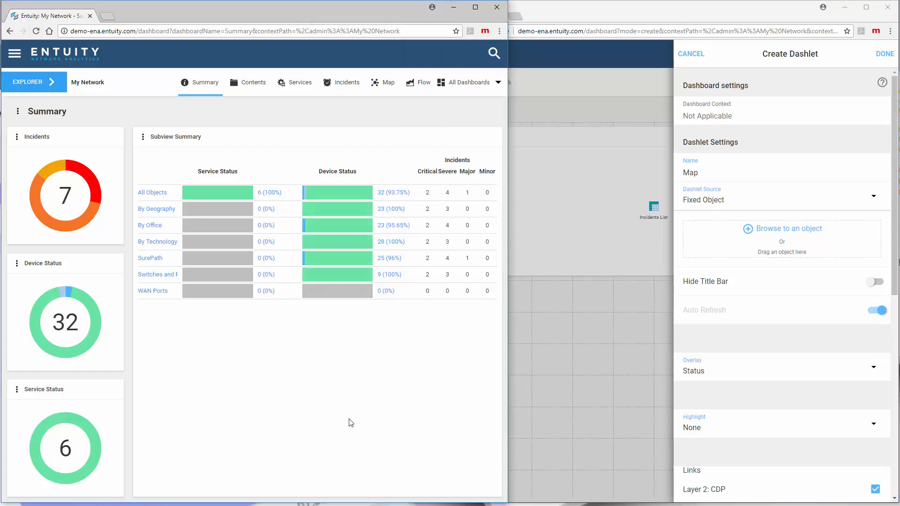
mouse_move(289, 224)
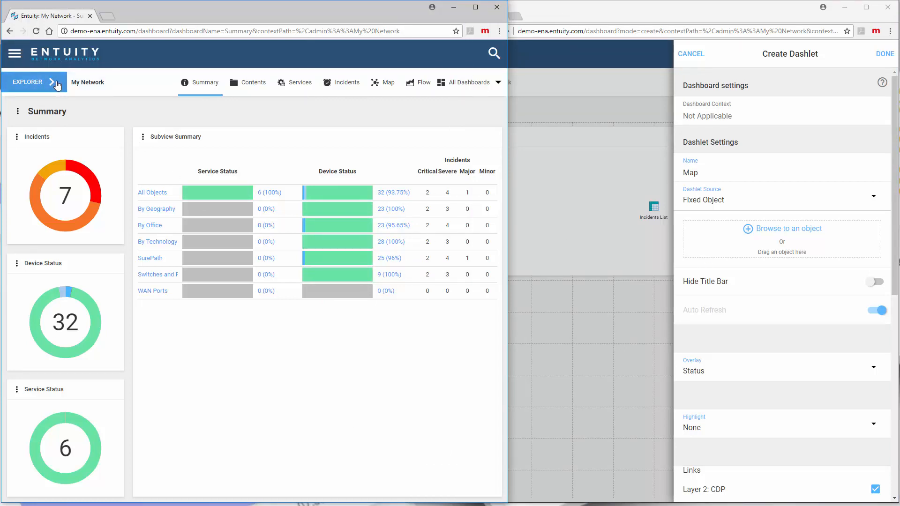
Fix the Map dashlet to New York Headquarters via Explorer and finish it
left_click(26, 82)
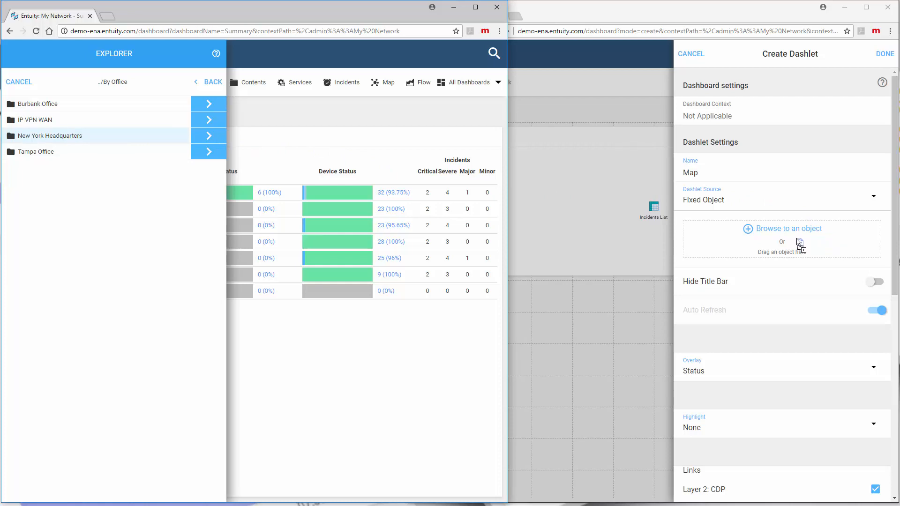
left_click(51, 135)
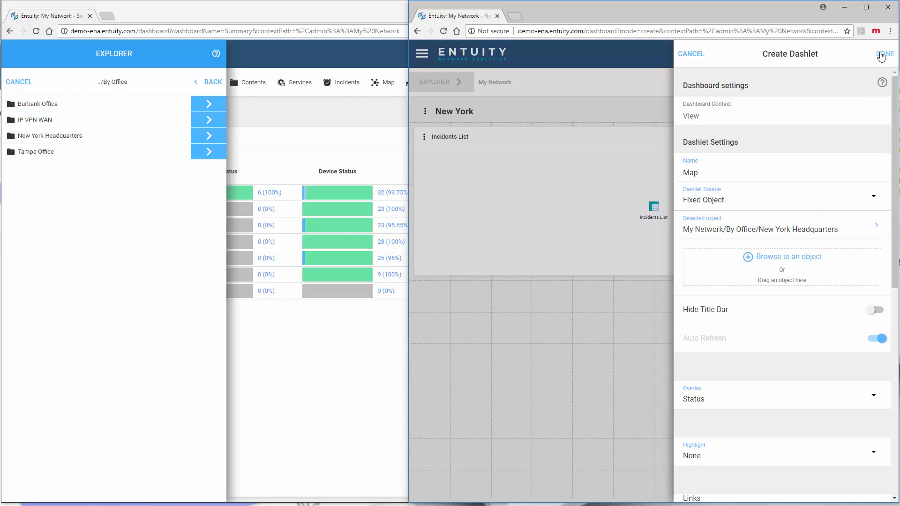
left_click(886, 53)
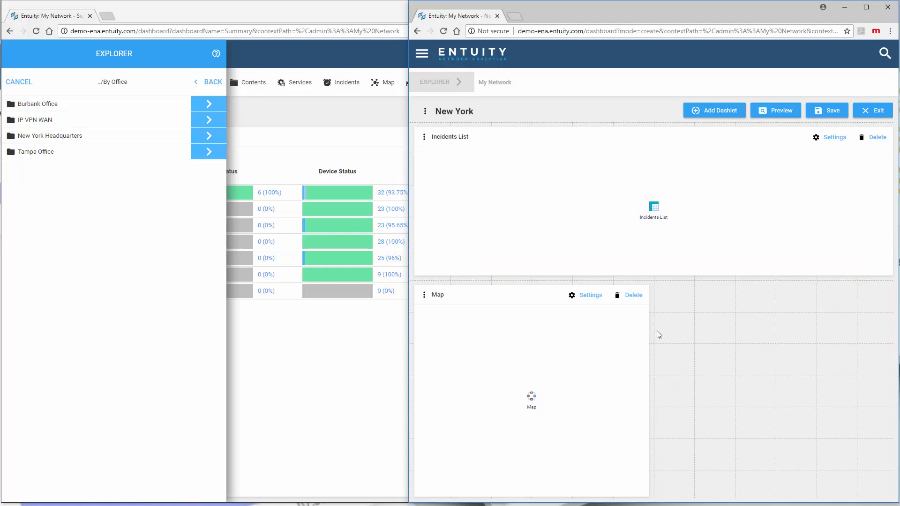
mouse_move(877, 97)
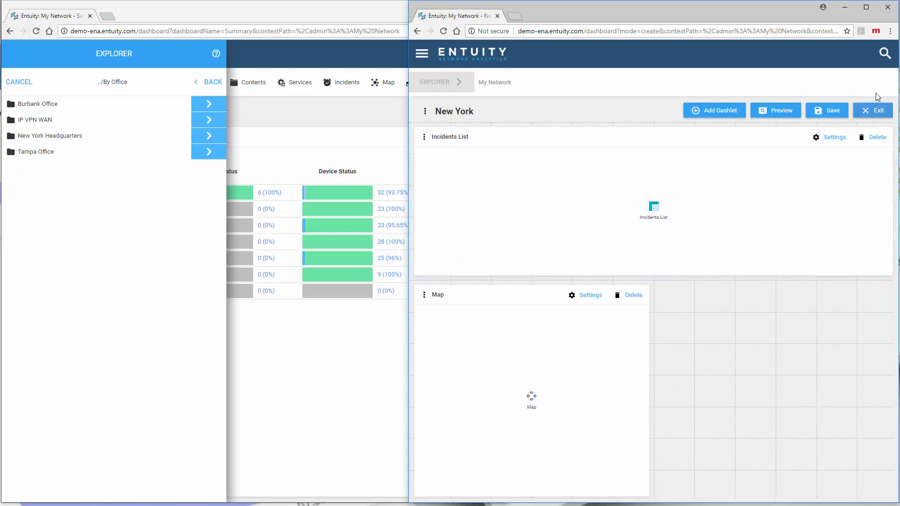
Add a Device Status dashlet fixed to an object, placed beside the Map
left_click(890, 31)
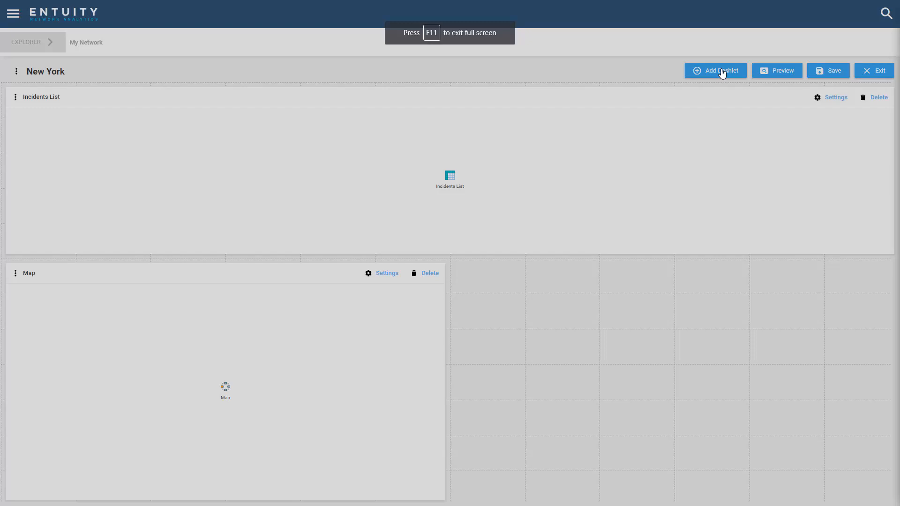
left_click(716, 70)
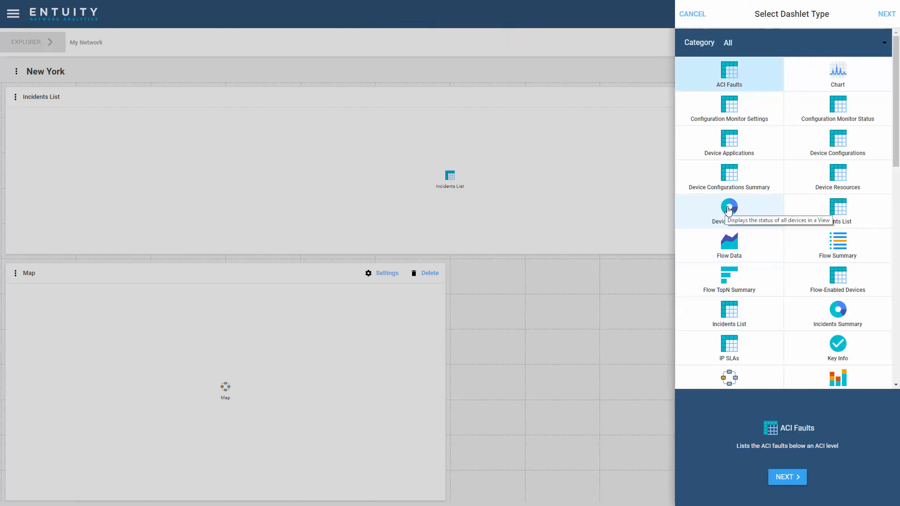
left_click(728, 211)
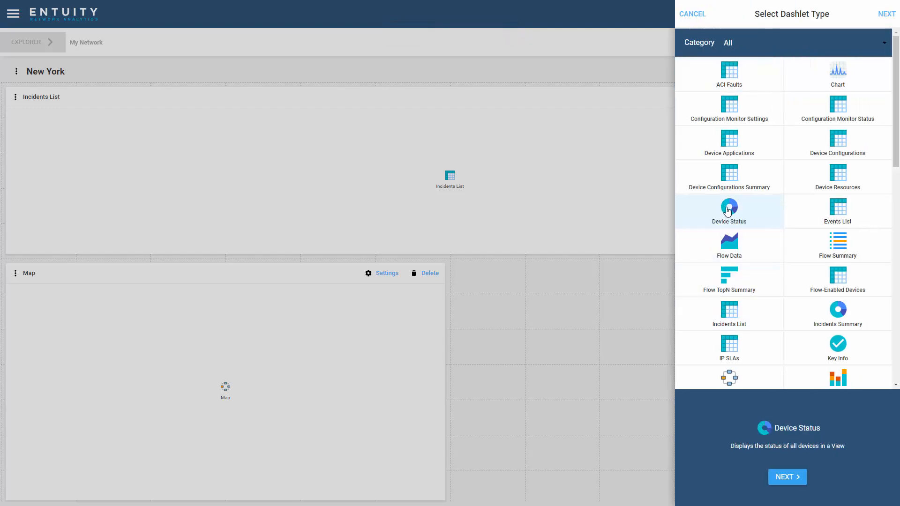
mouse_move(760, 494)
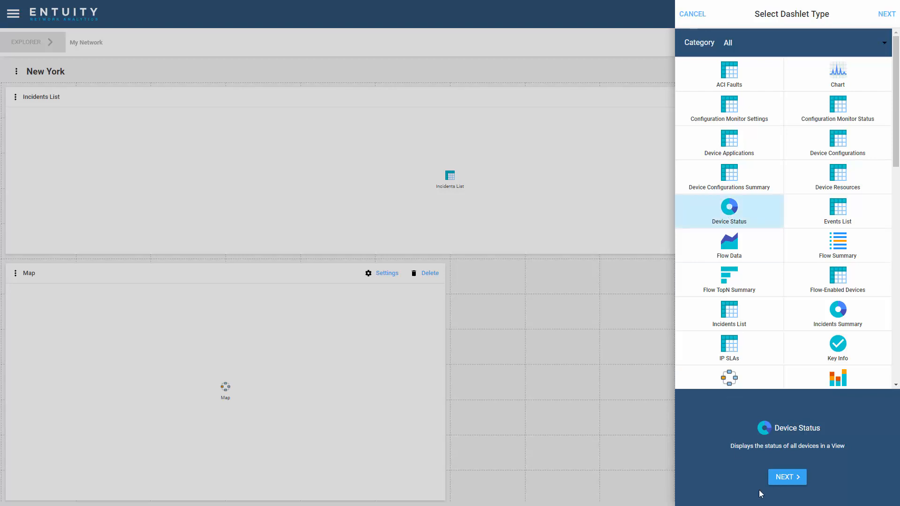
left_click(787, 477)
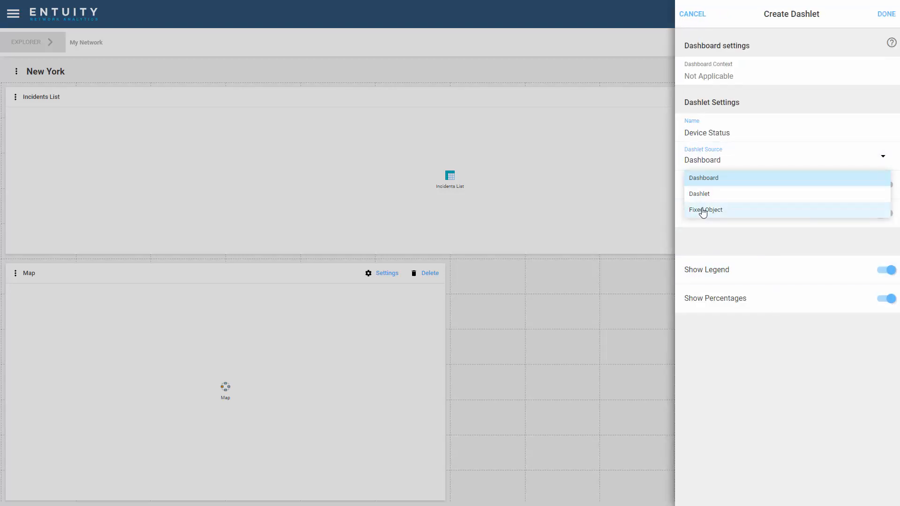
left_click(705, 209)
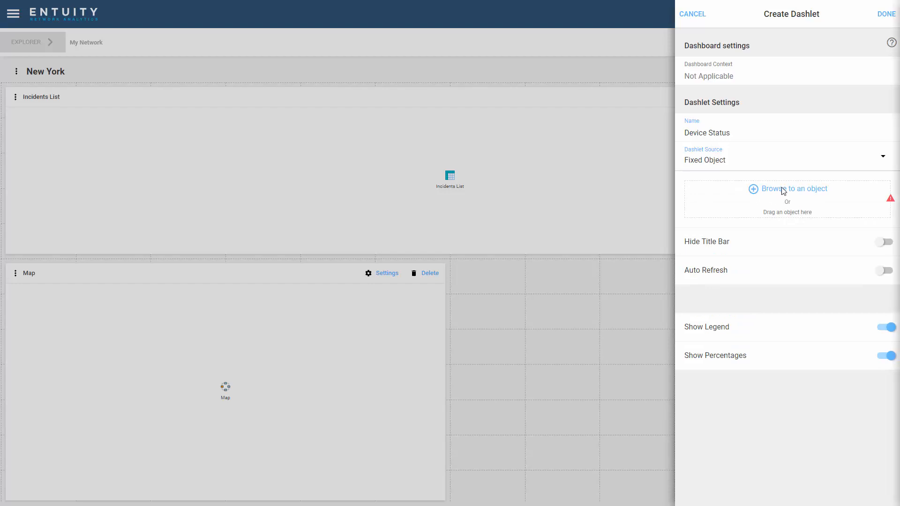
left_click(793, 188)
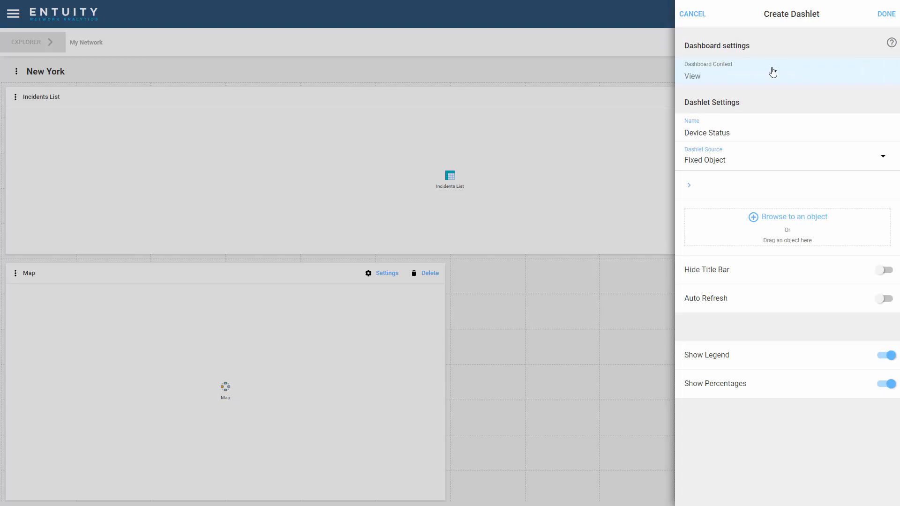
left_click(886, 14)
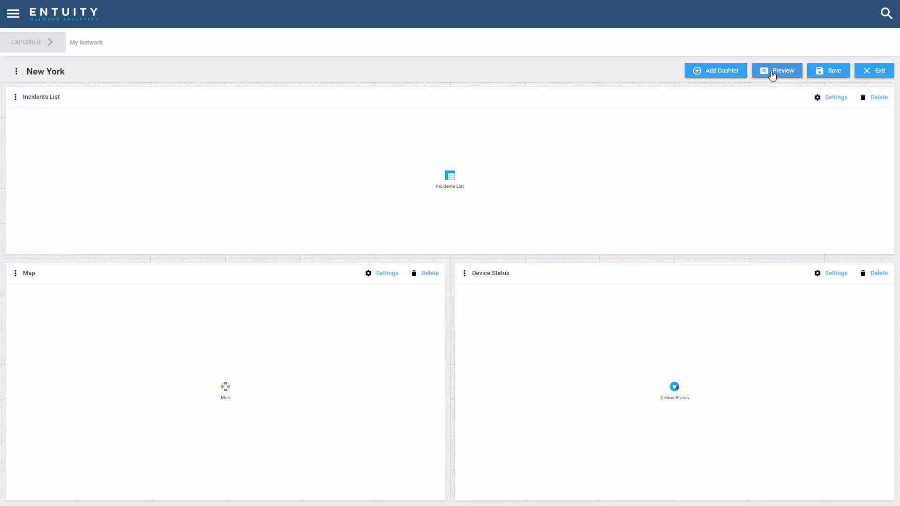
Preview the New York dashboard with live data, then exit the preview
left_click(777, 70)
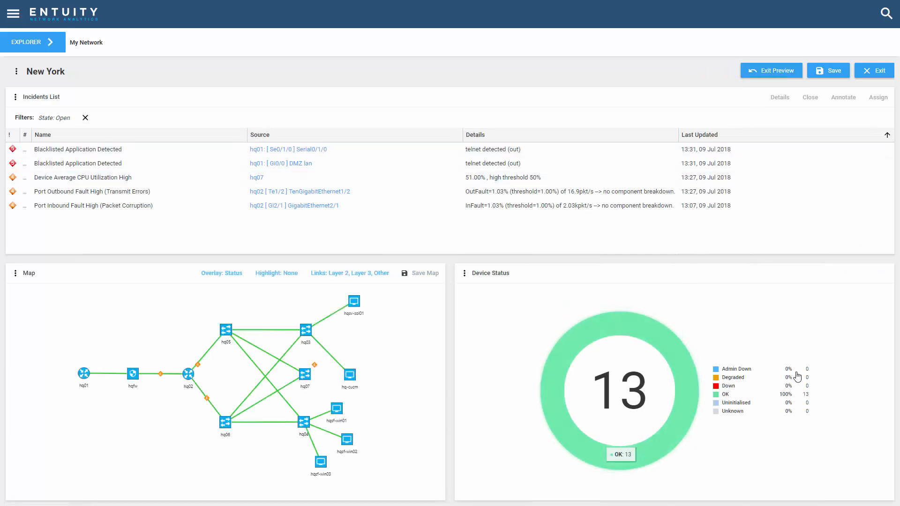
mouse_move(30, 73)
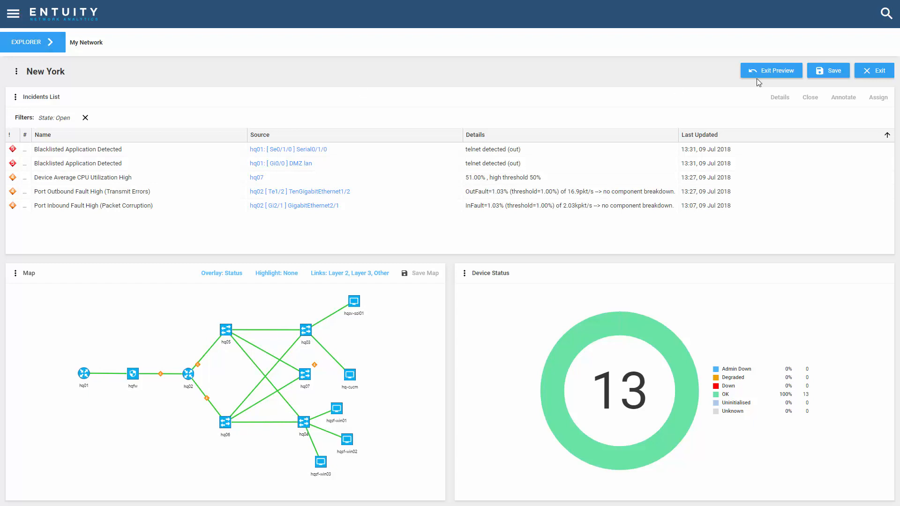
left_click(770, 70)
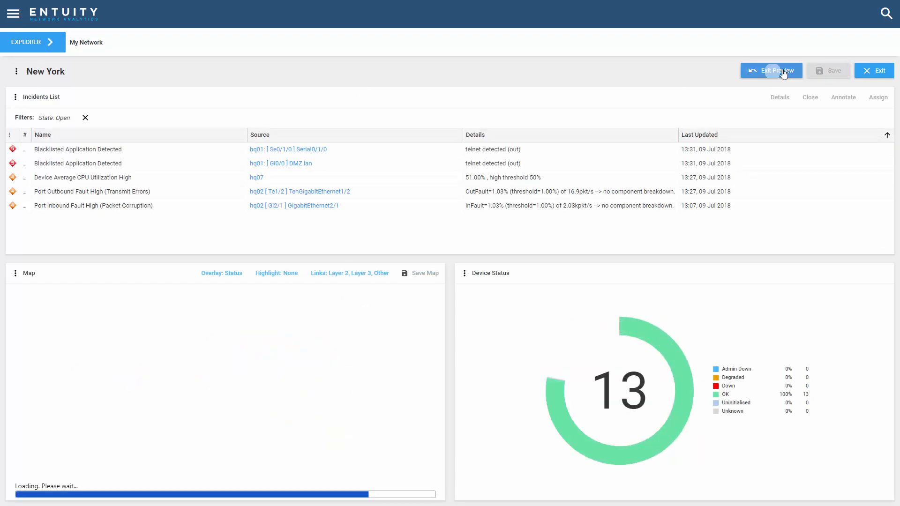
Save the New York dashboard and filter Dashboard Configuration to Views to confirm it is listed
left_click(771, 71)
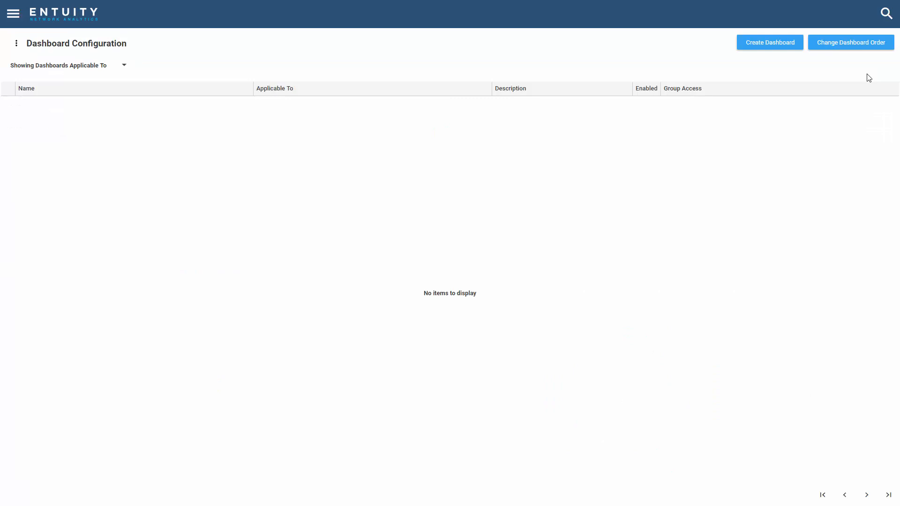
left_click(124, 64)
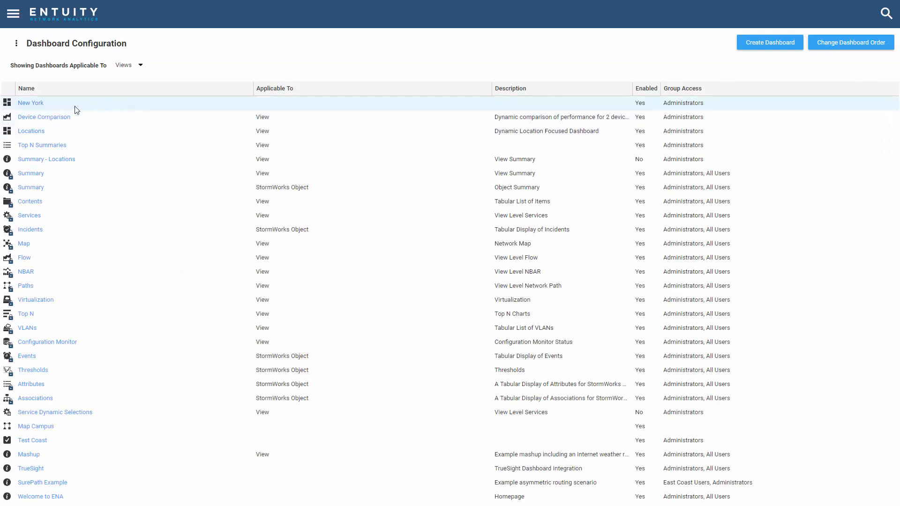
mouse_move(683, 103)
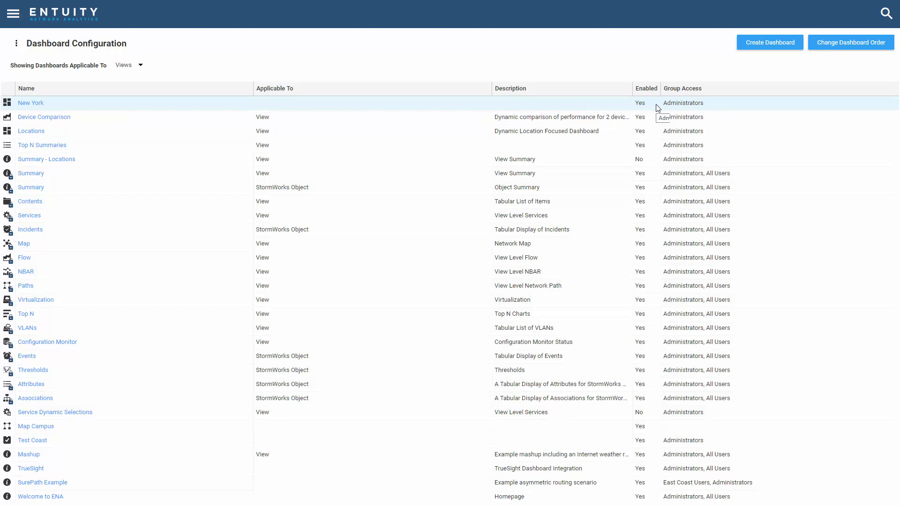
mouse_move(65, 26)
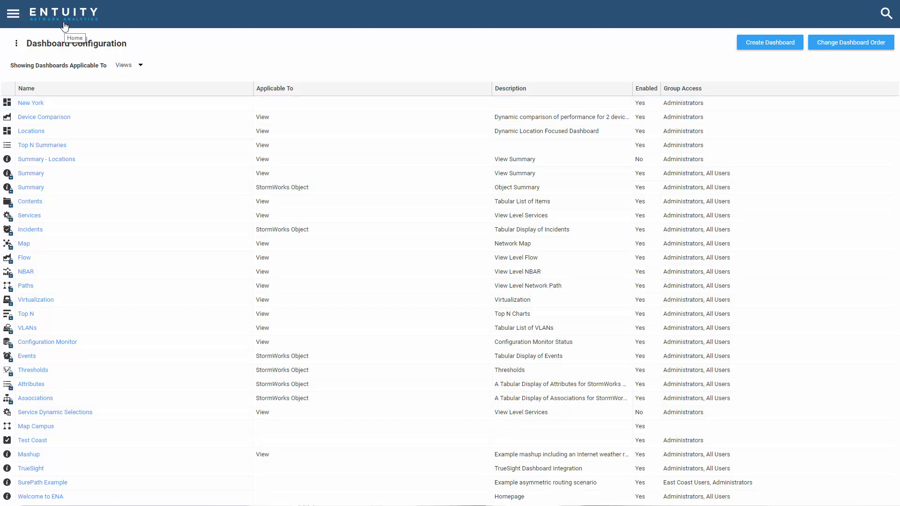